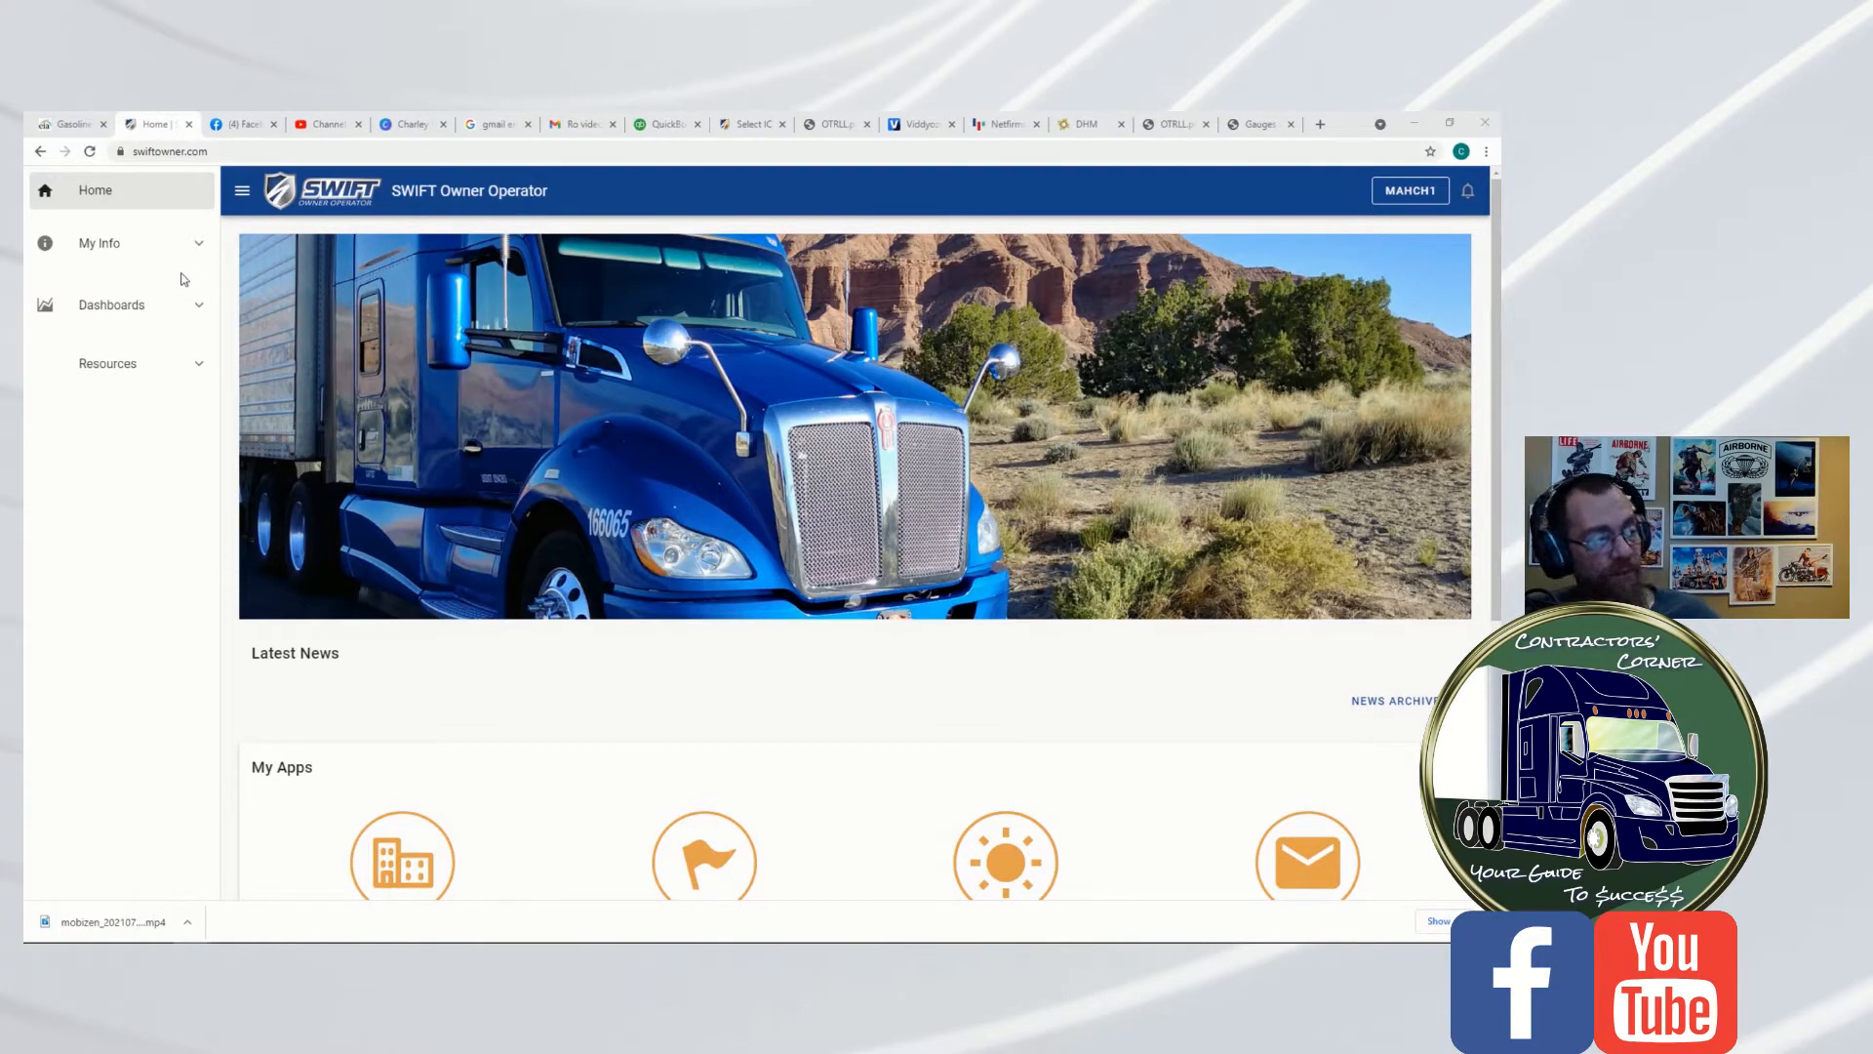
Expand My Info and its Truck options in the portal sidebar
left_click(99, 243)
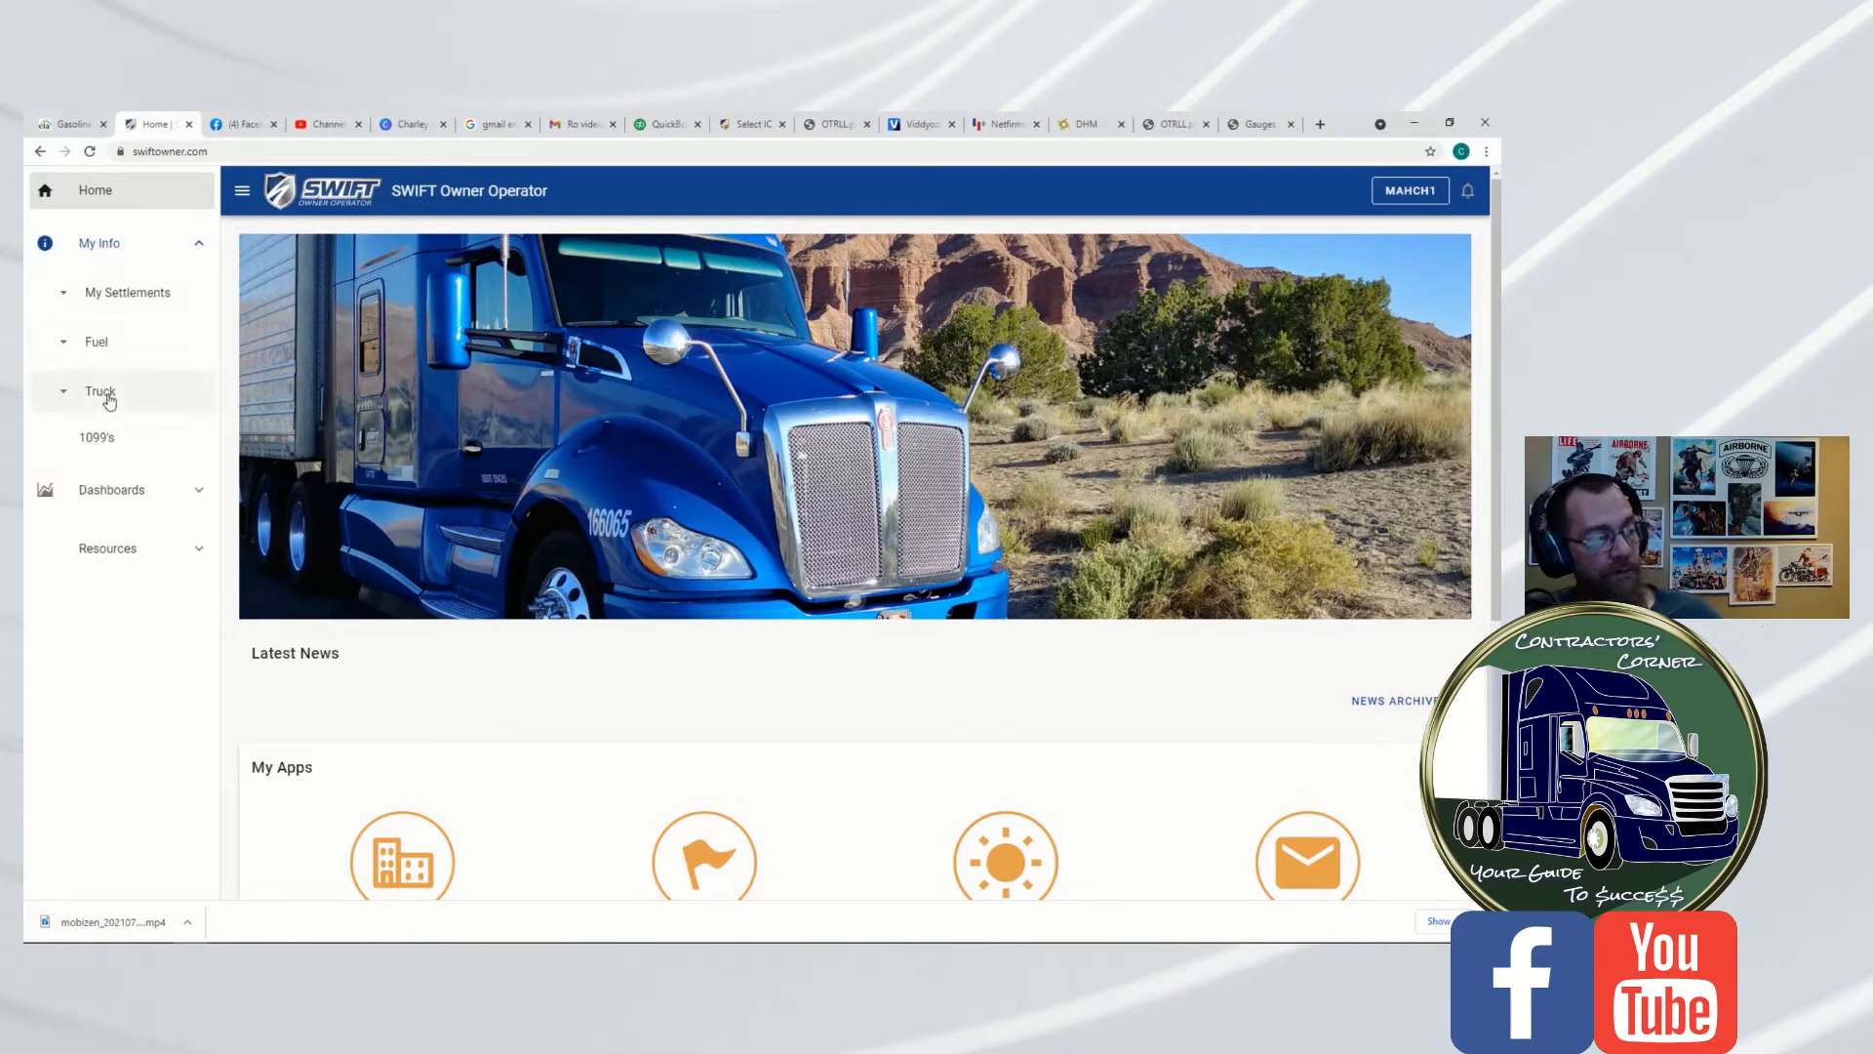
left_click(79, 436)
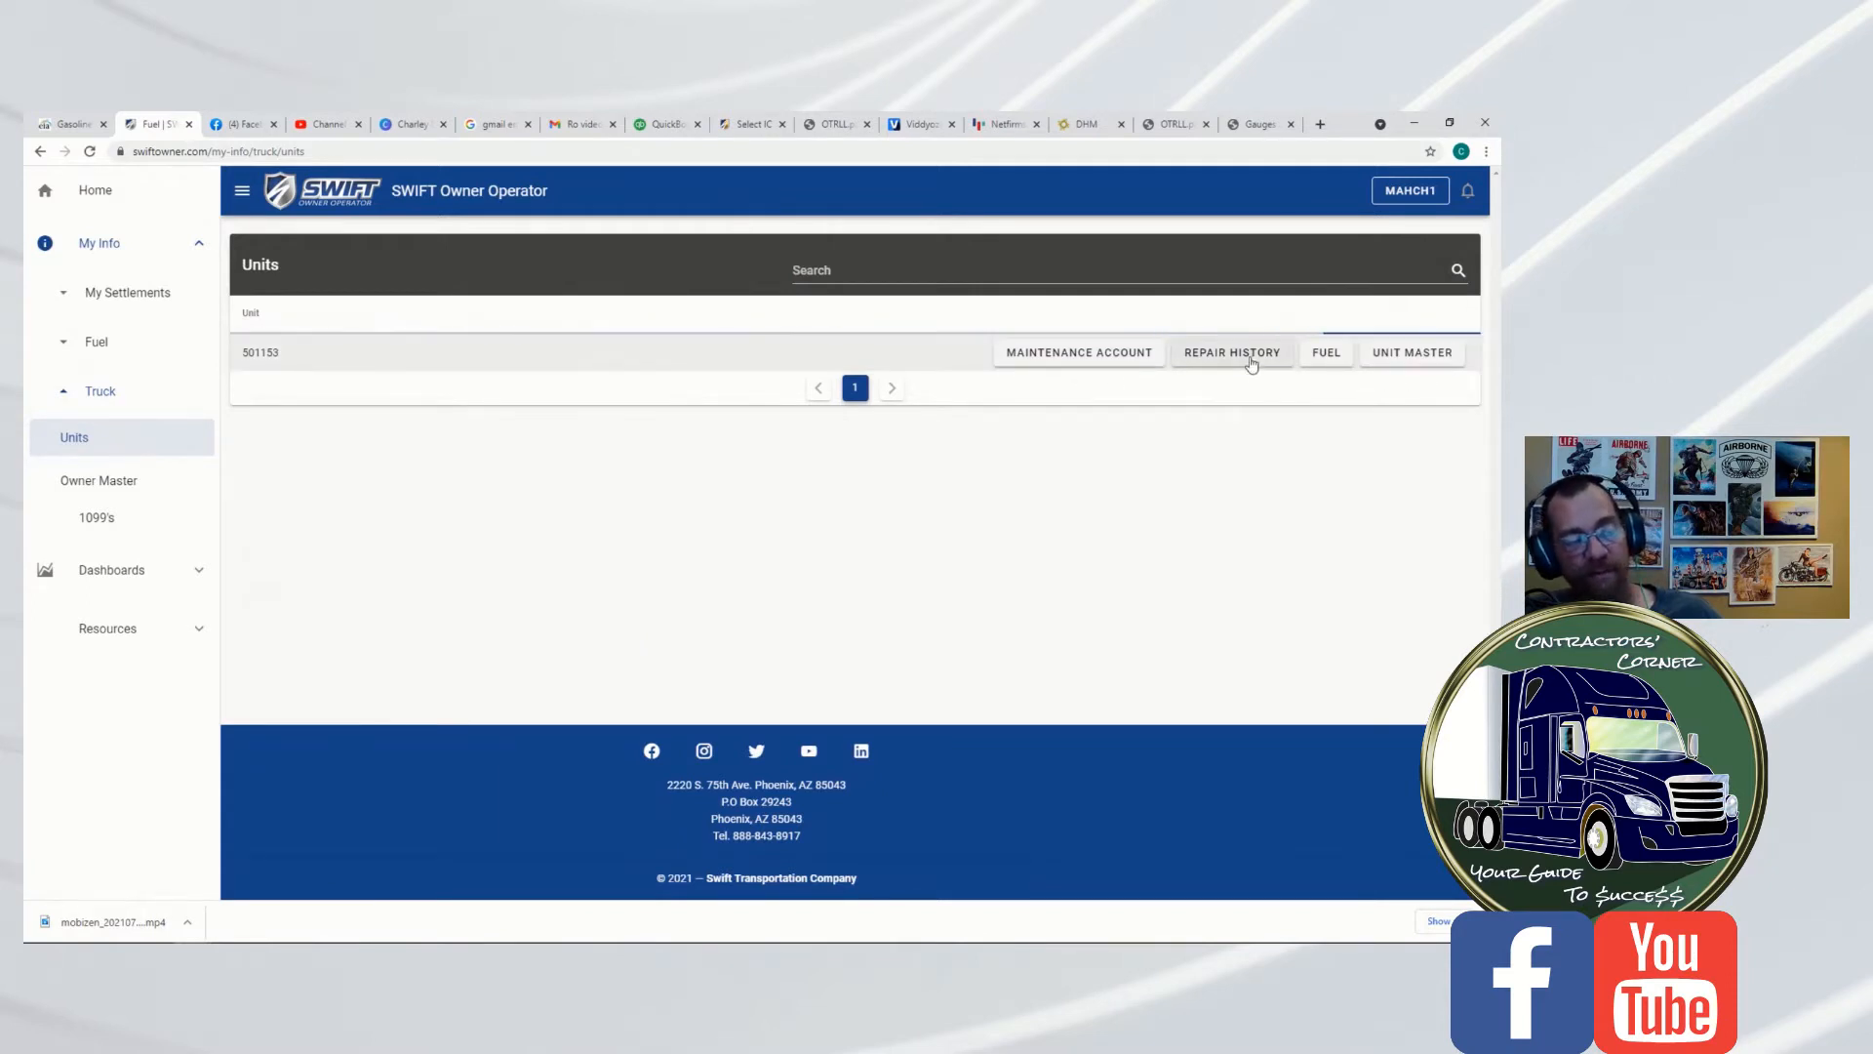
Open unit 501153's repair history and print repair order 960424's invoice
left_click(1231, 352)
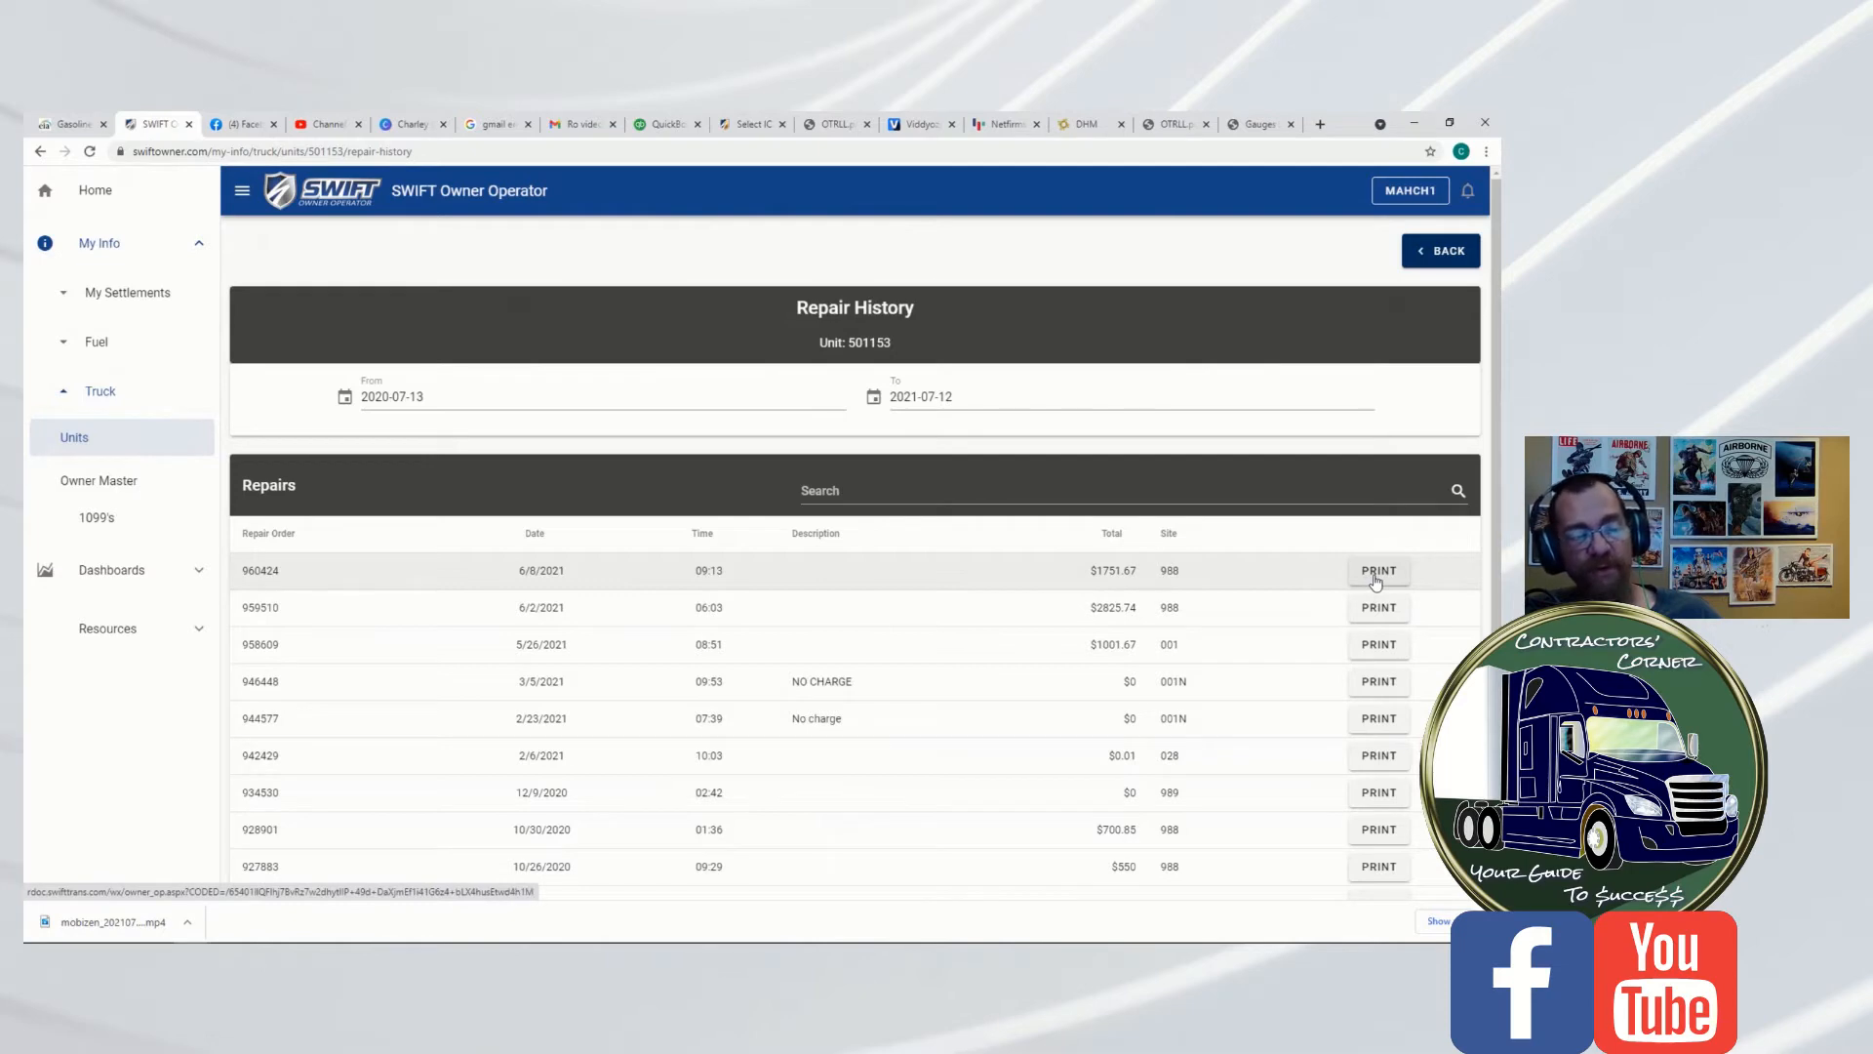
left_click(1377, 569)
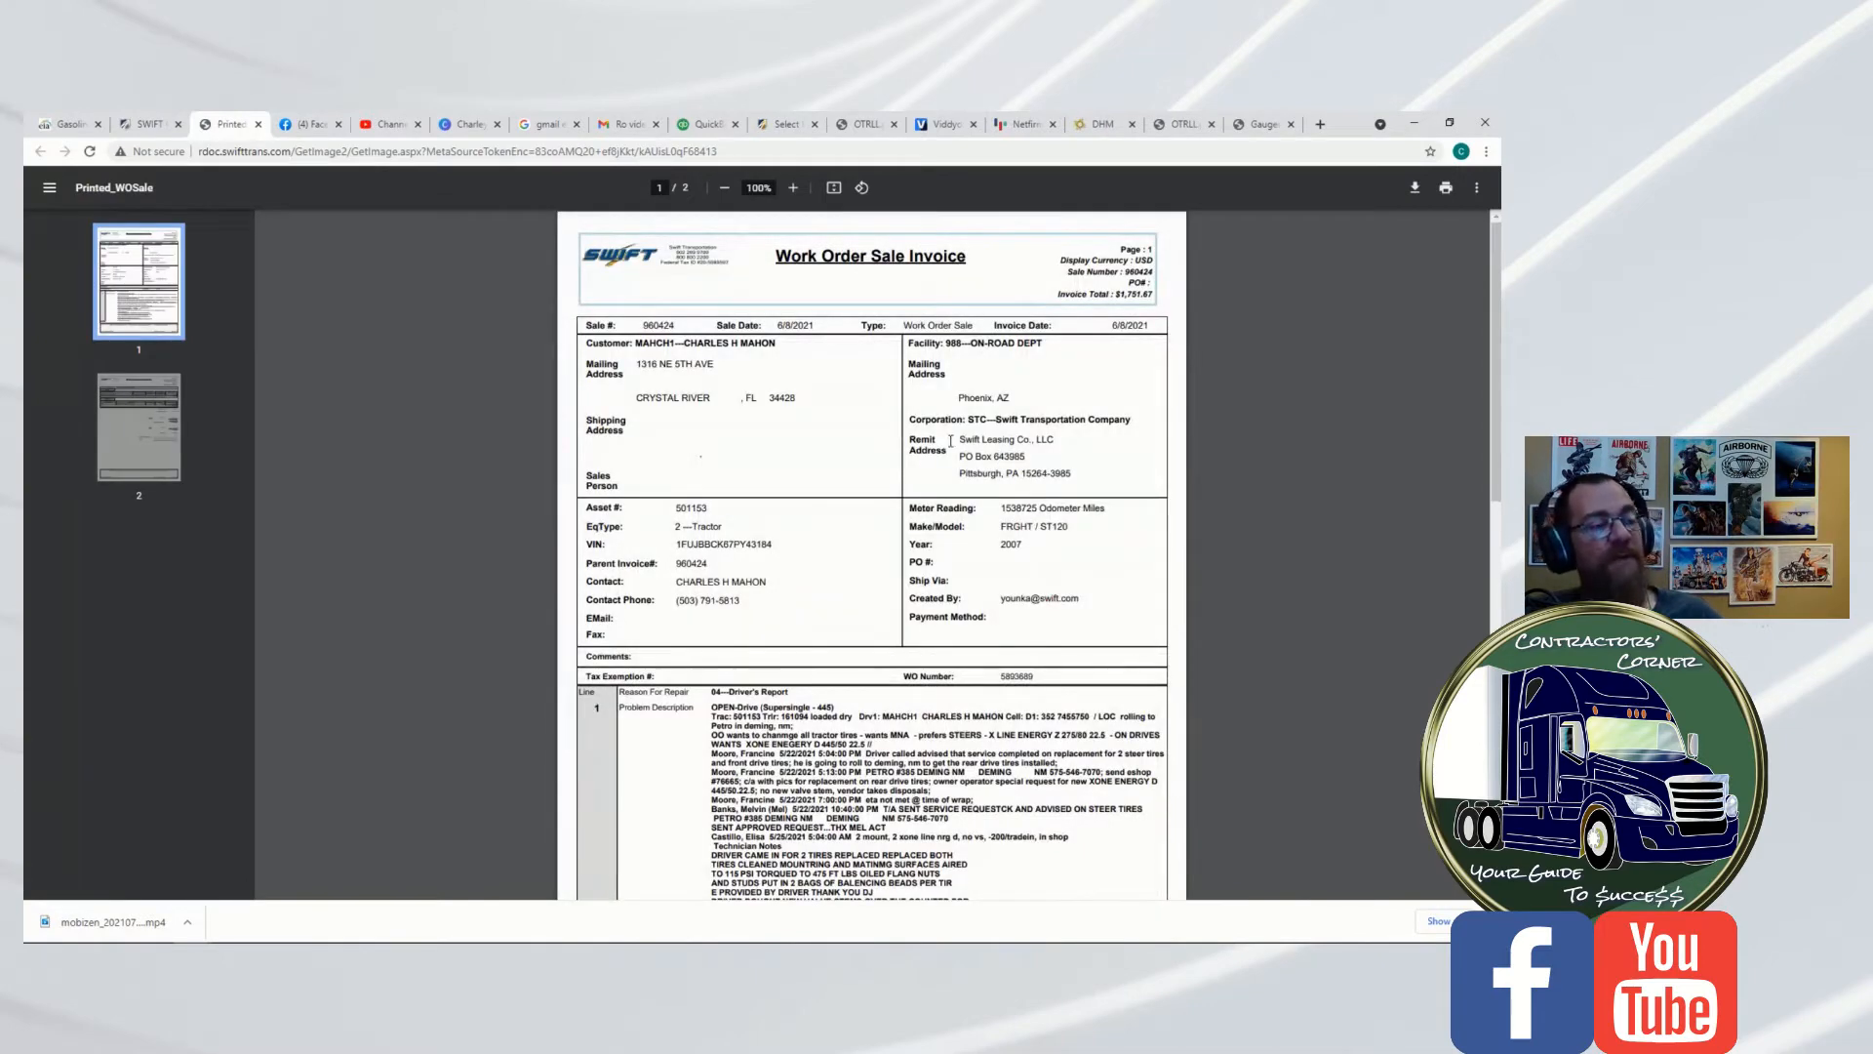
scroll("down", 3)
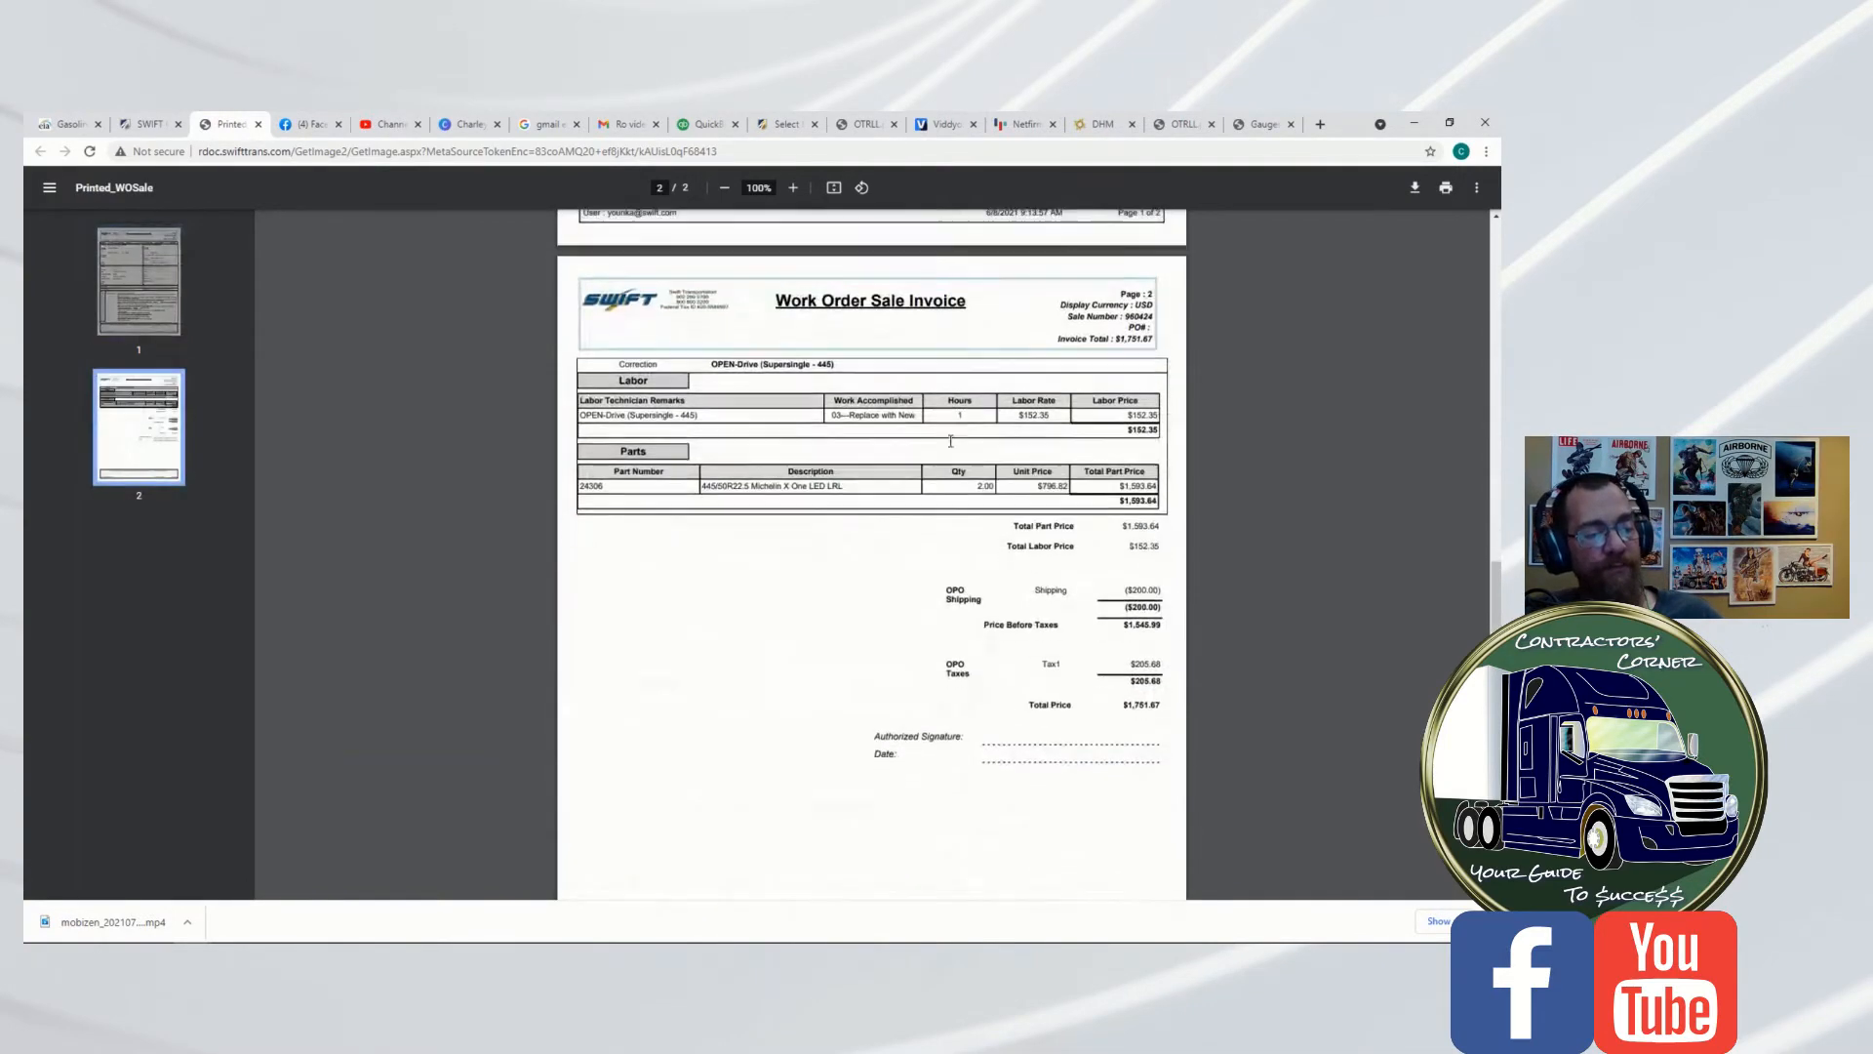
scroll("down", 3)
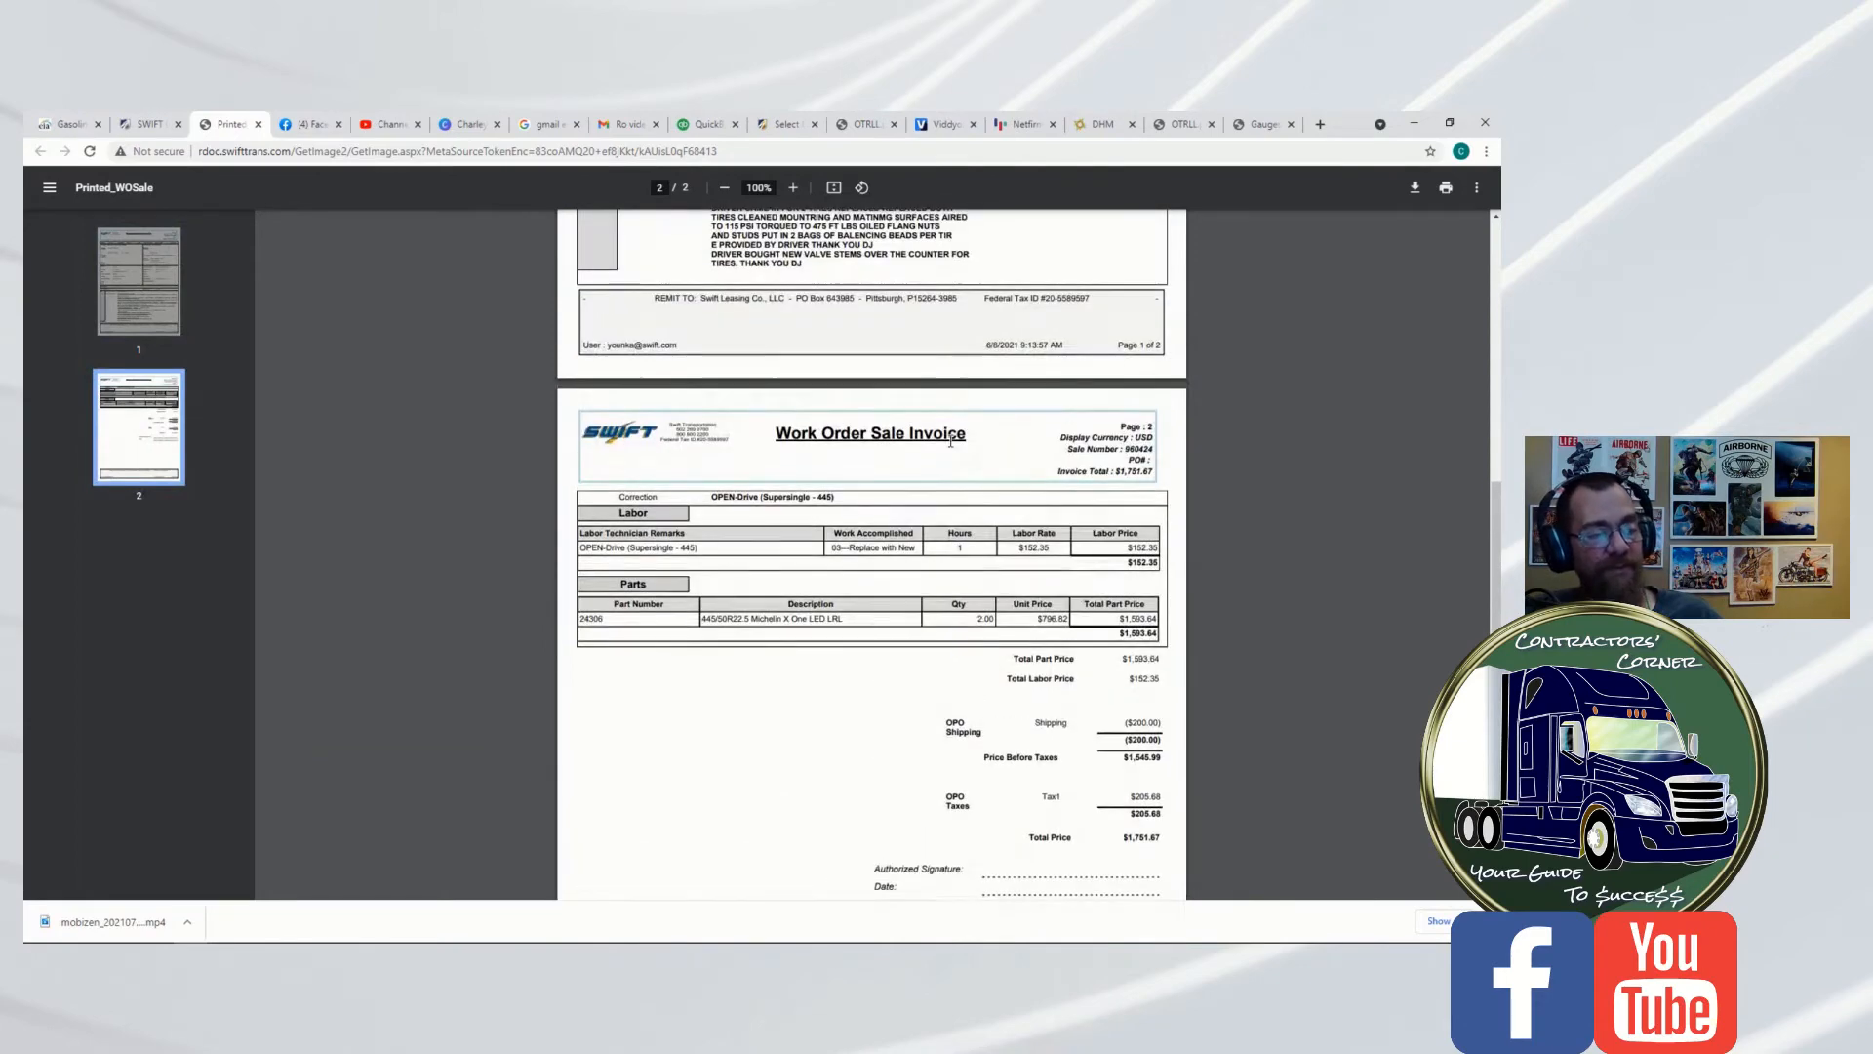
scroll("down", 3)
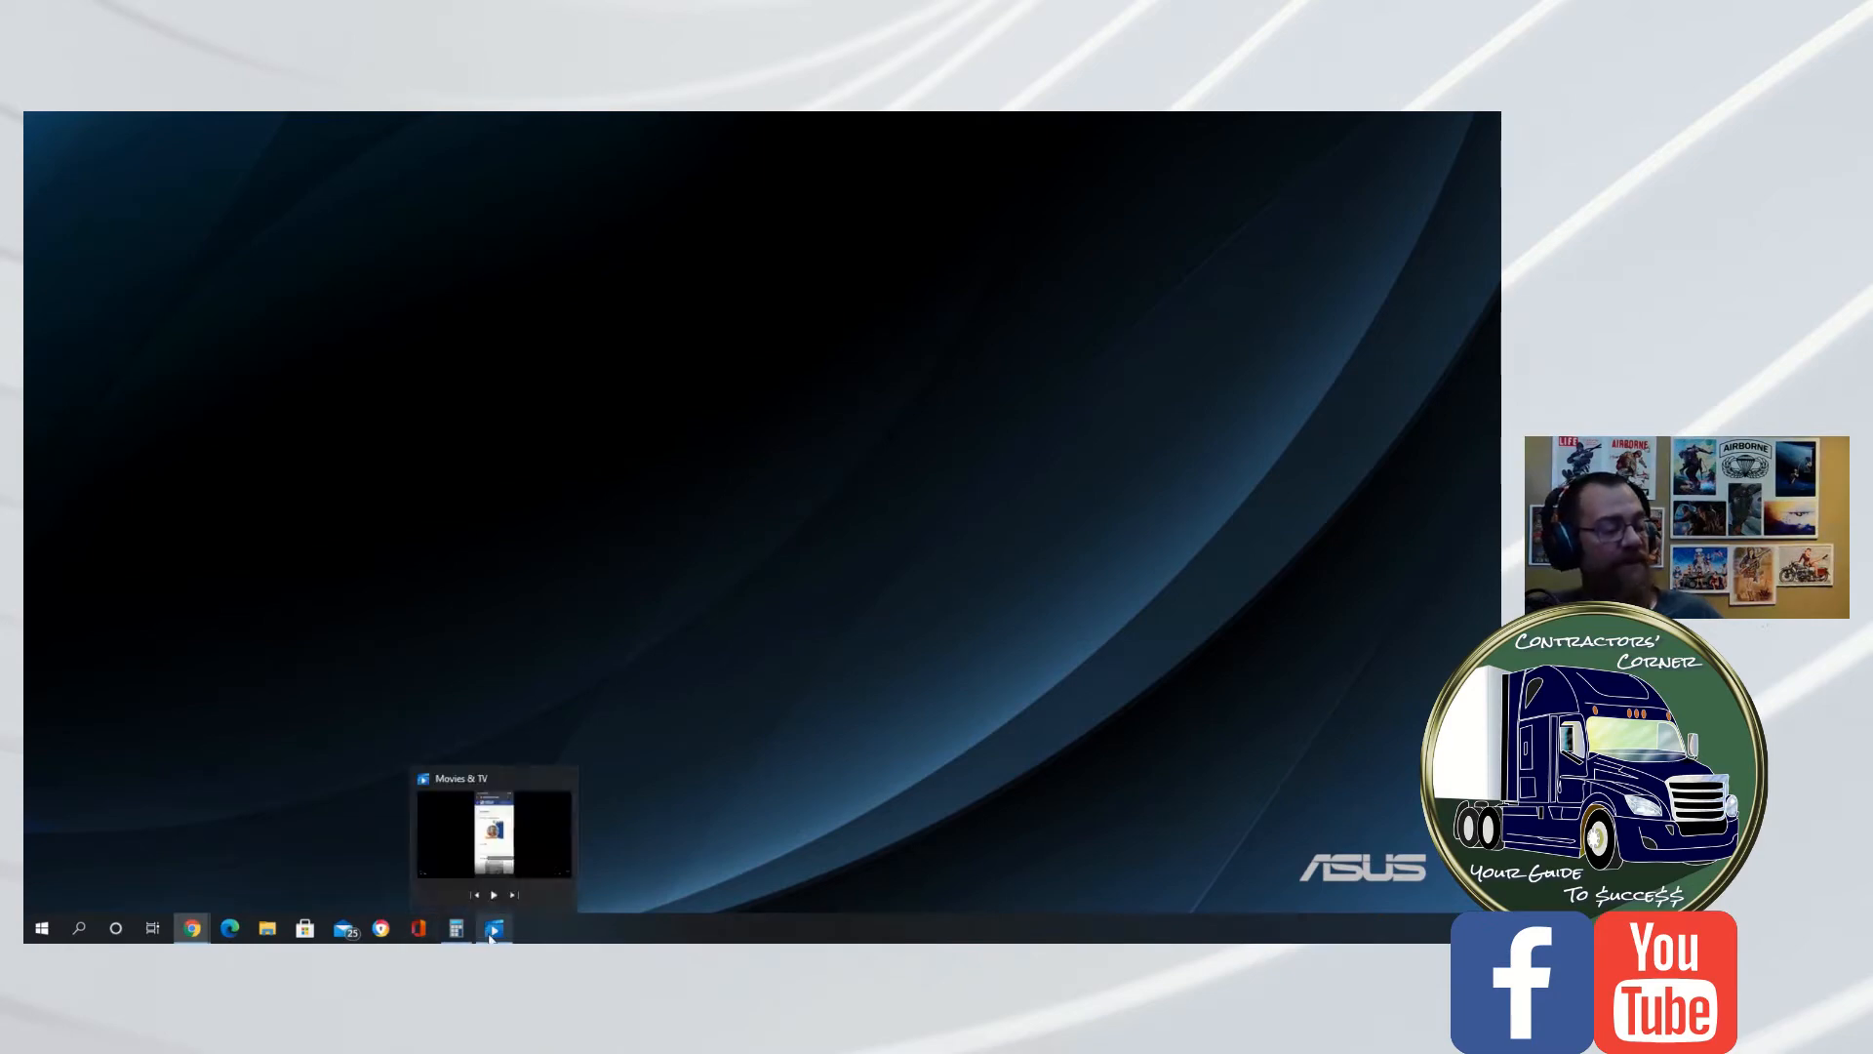
Restore the Movies & TV window with the phone screen recording from the taskbar
left_click(491, 927)
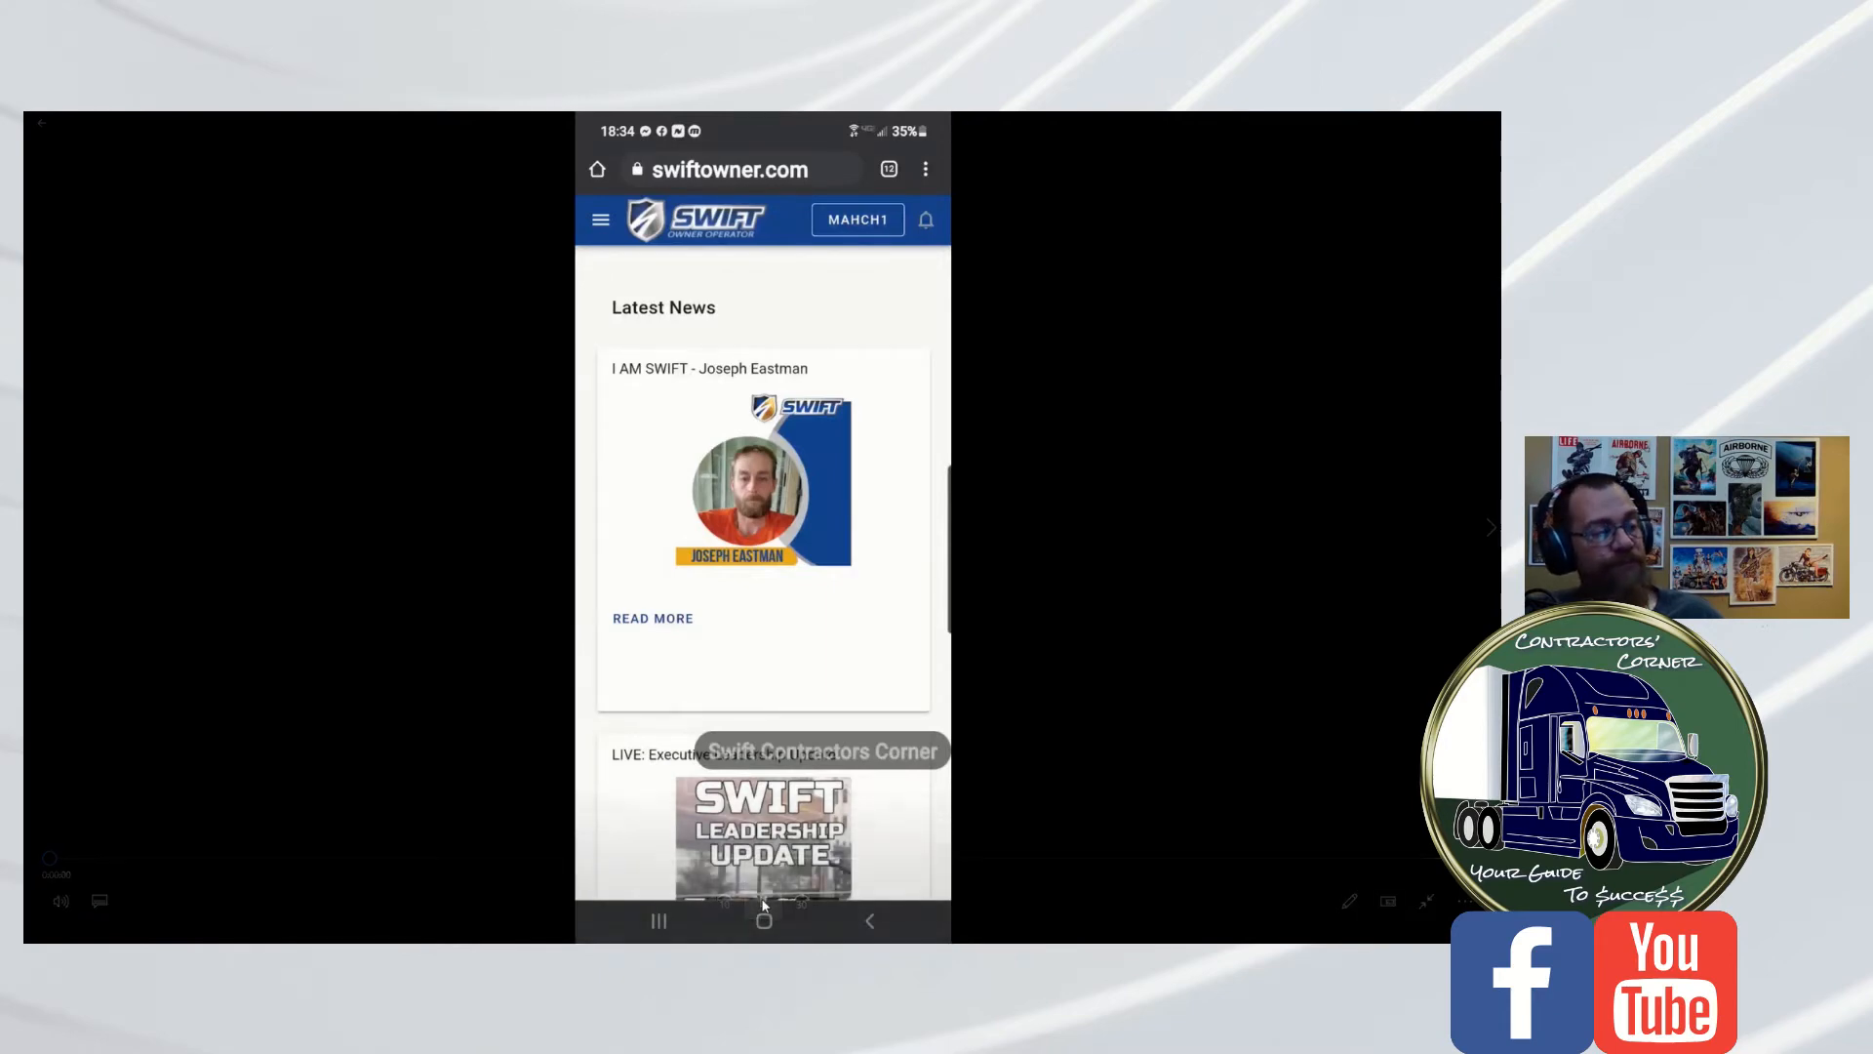
Play the phone recording as the mobile menu expands My Info and Truck to Units
left_click(762, 900)
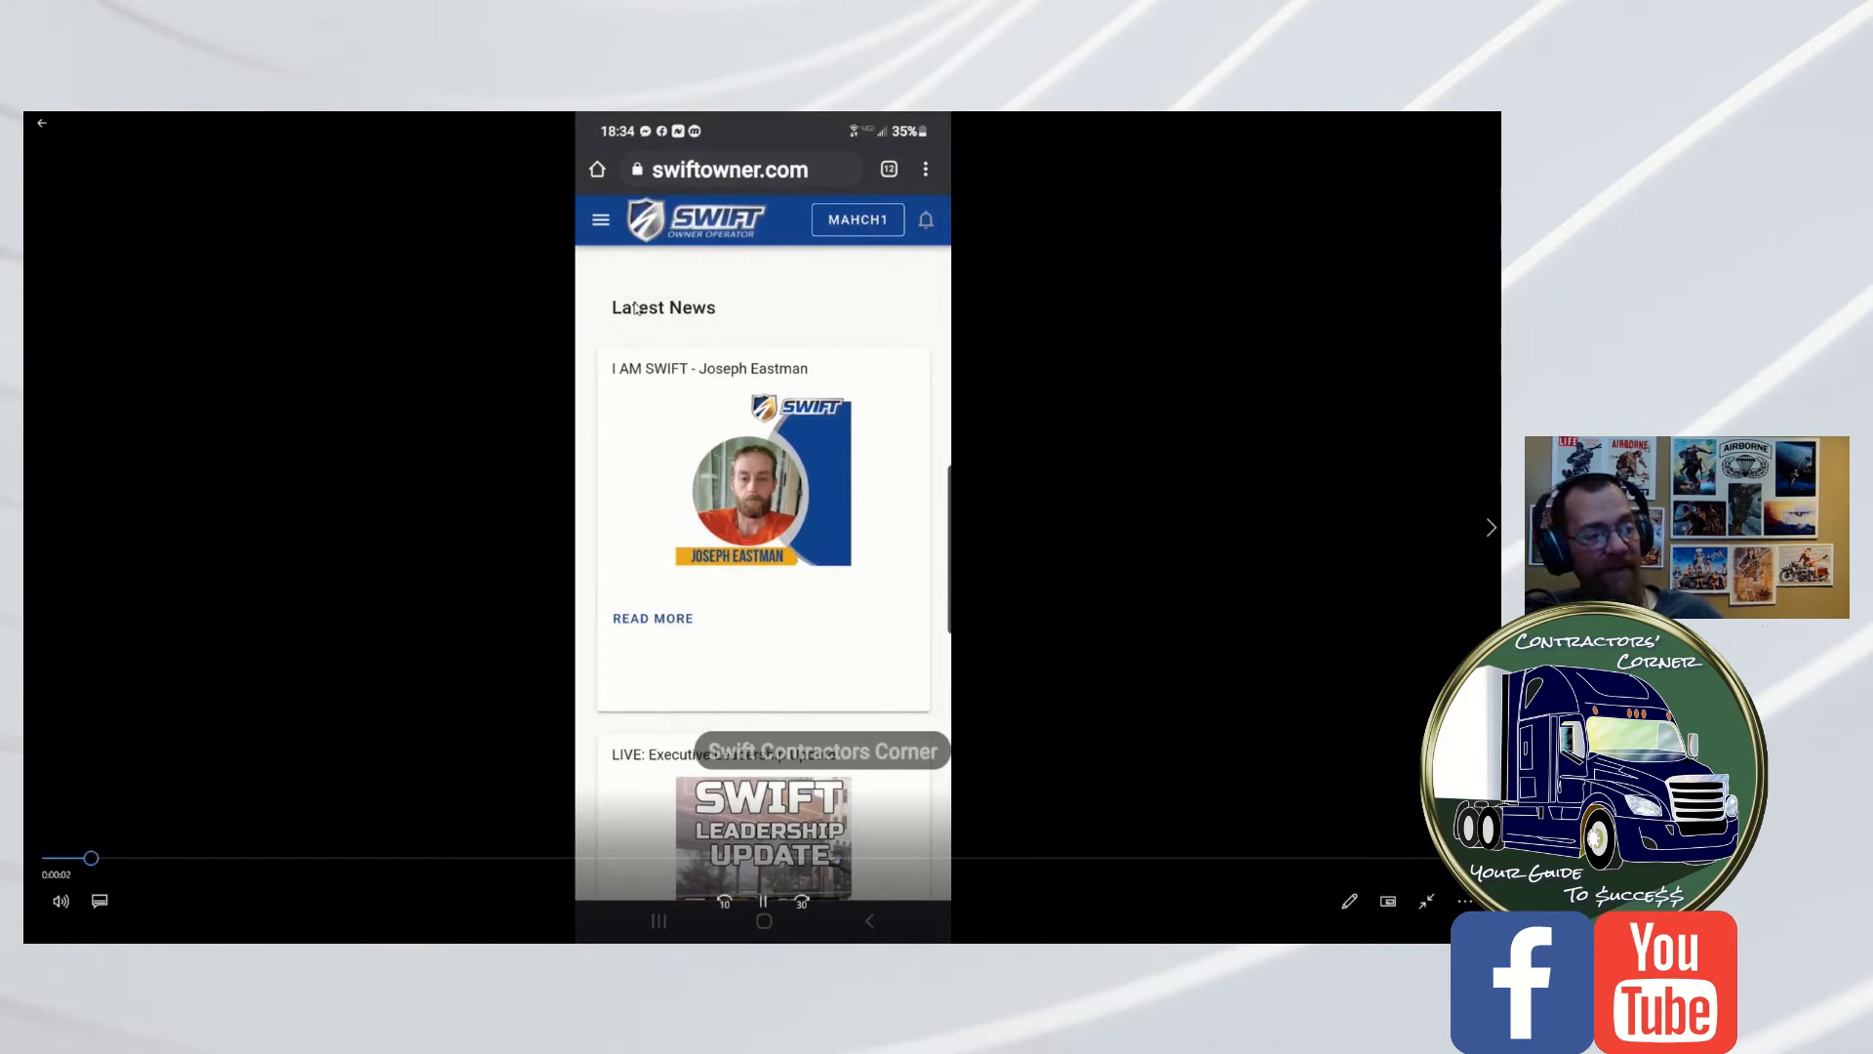
left_click(600, 220)
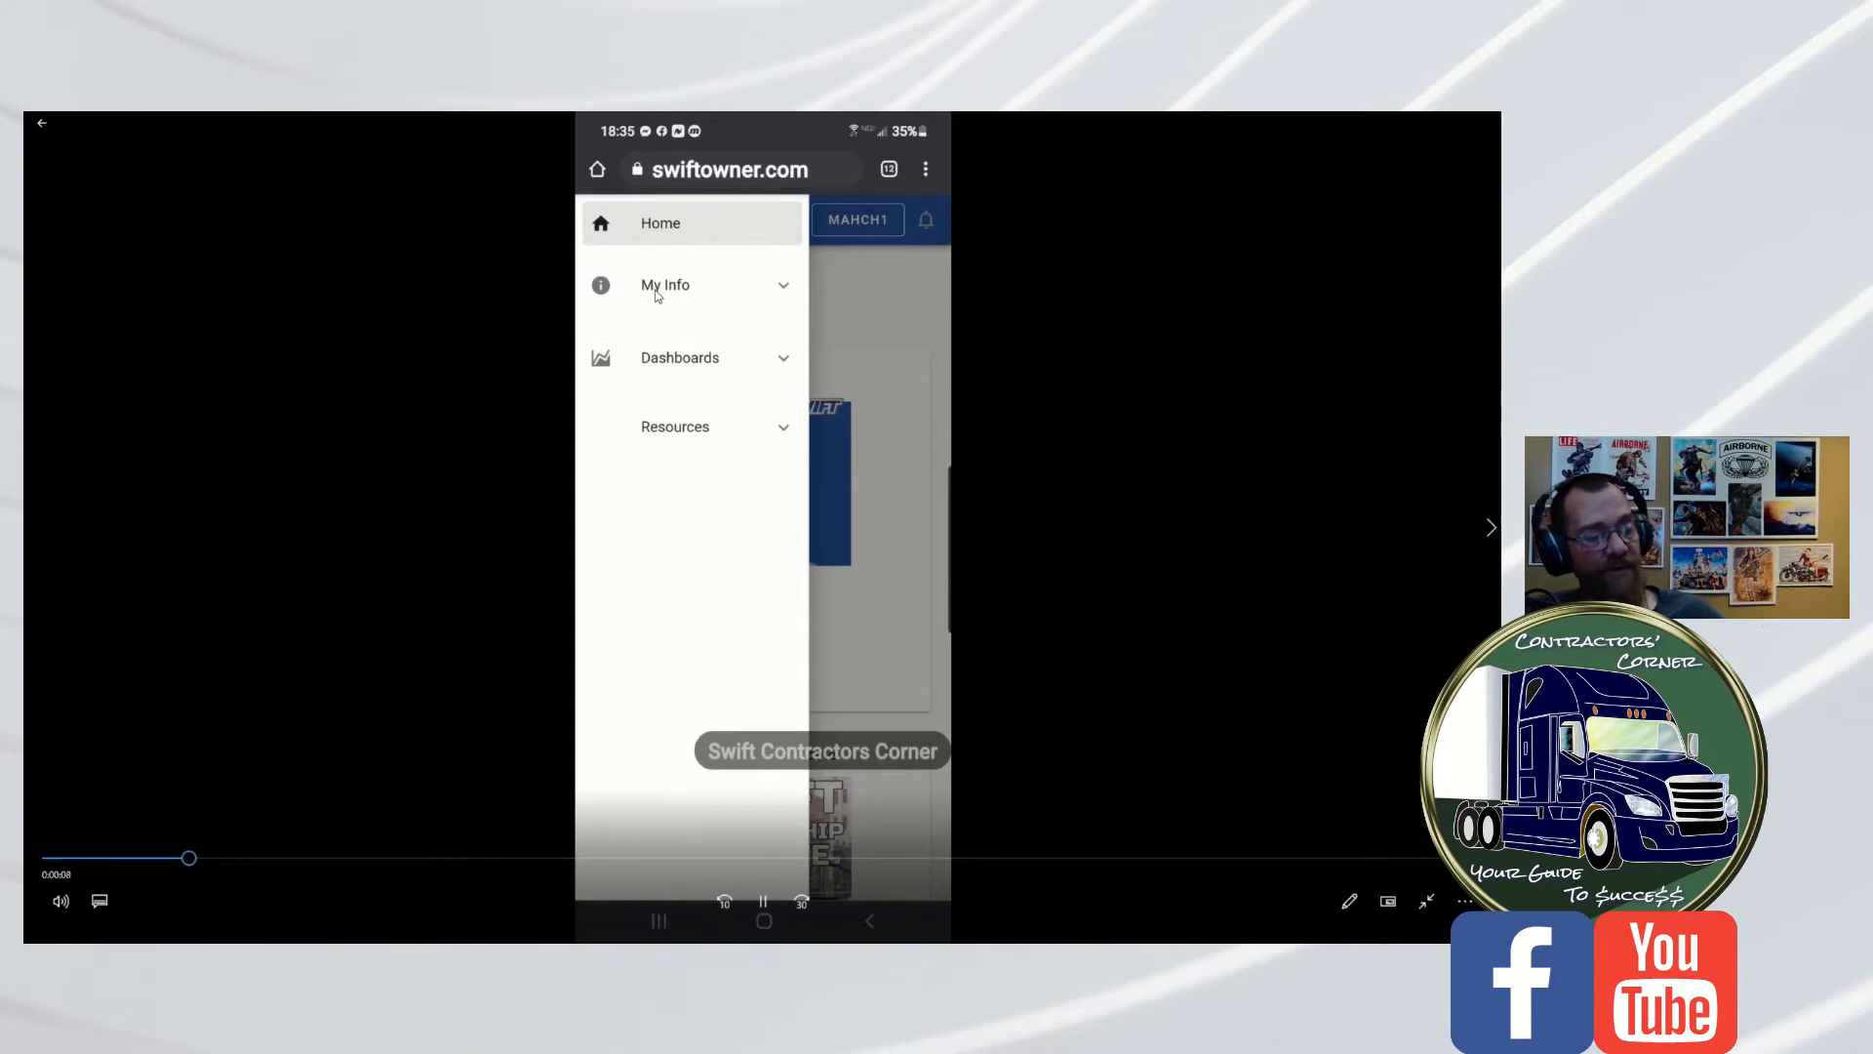
left_click(666, 284)
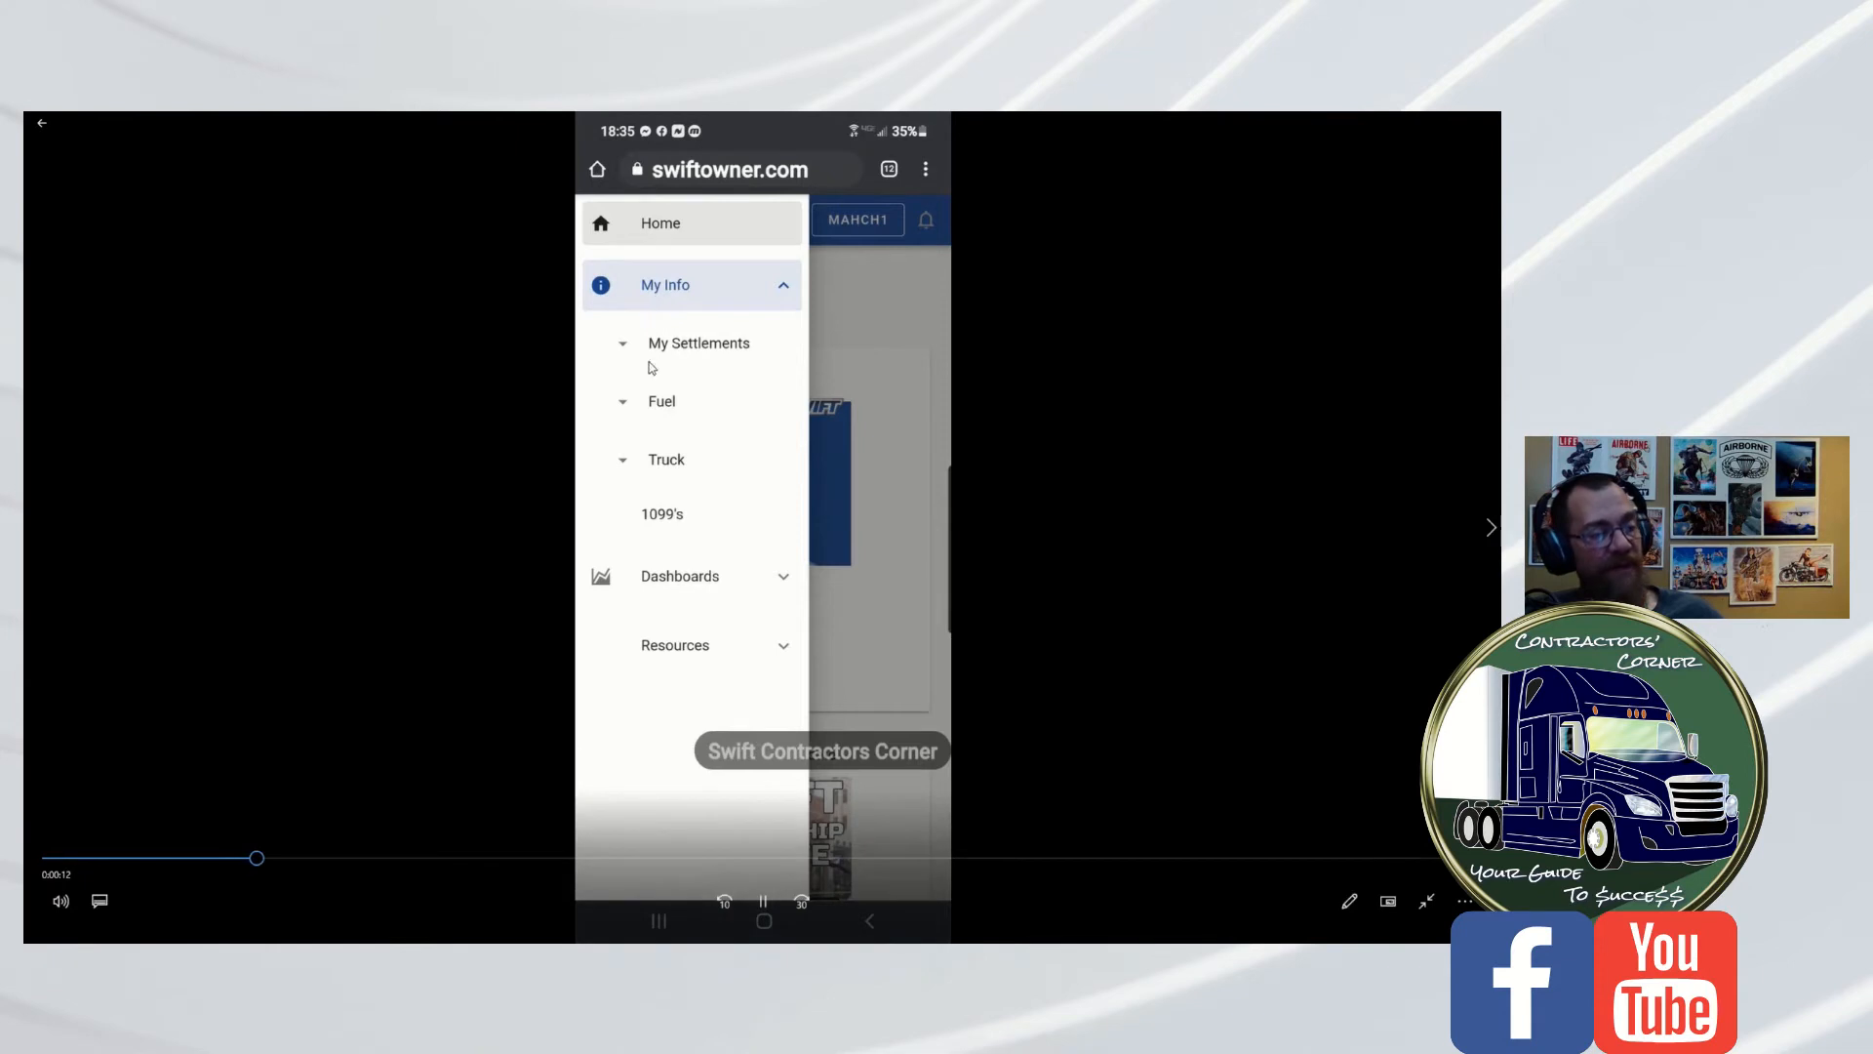
left_click(666, 459)
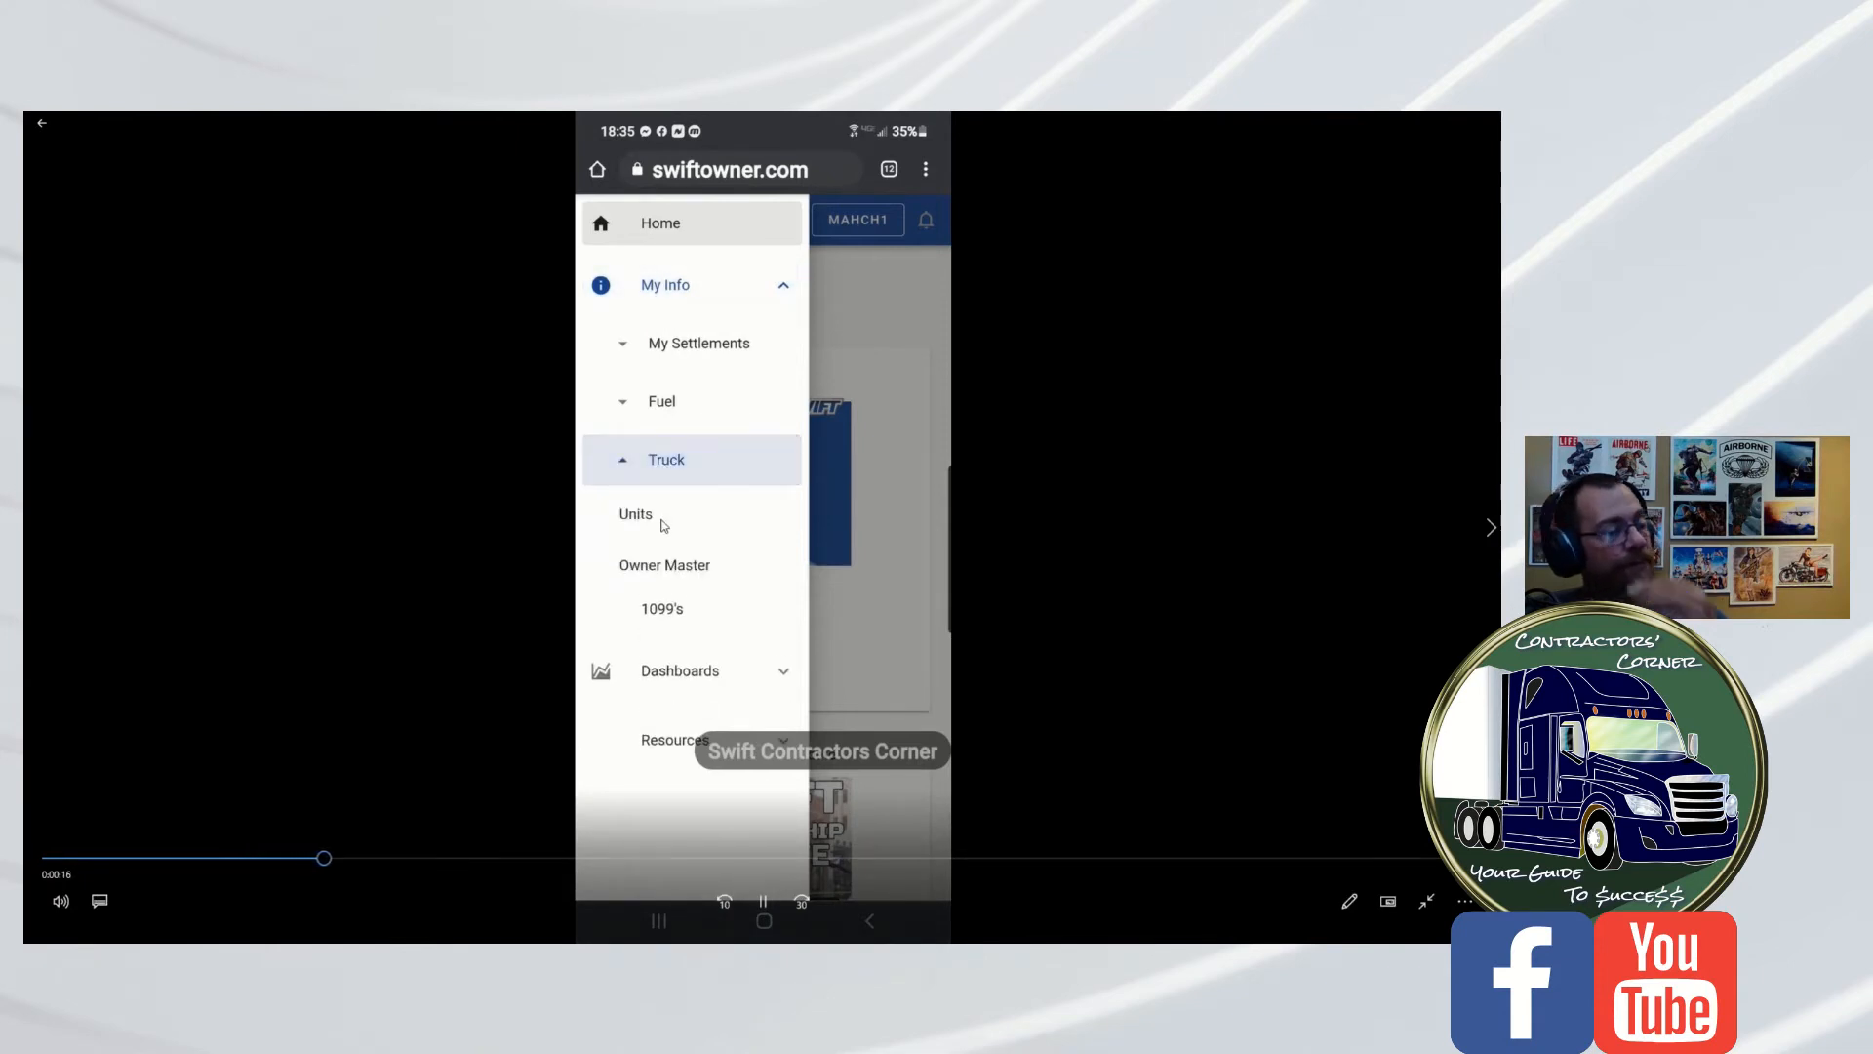
left_click(634, 514)
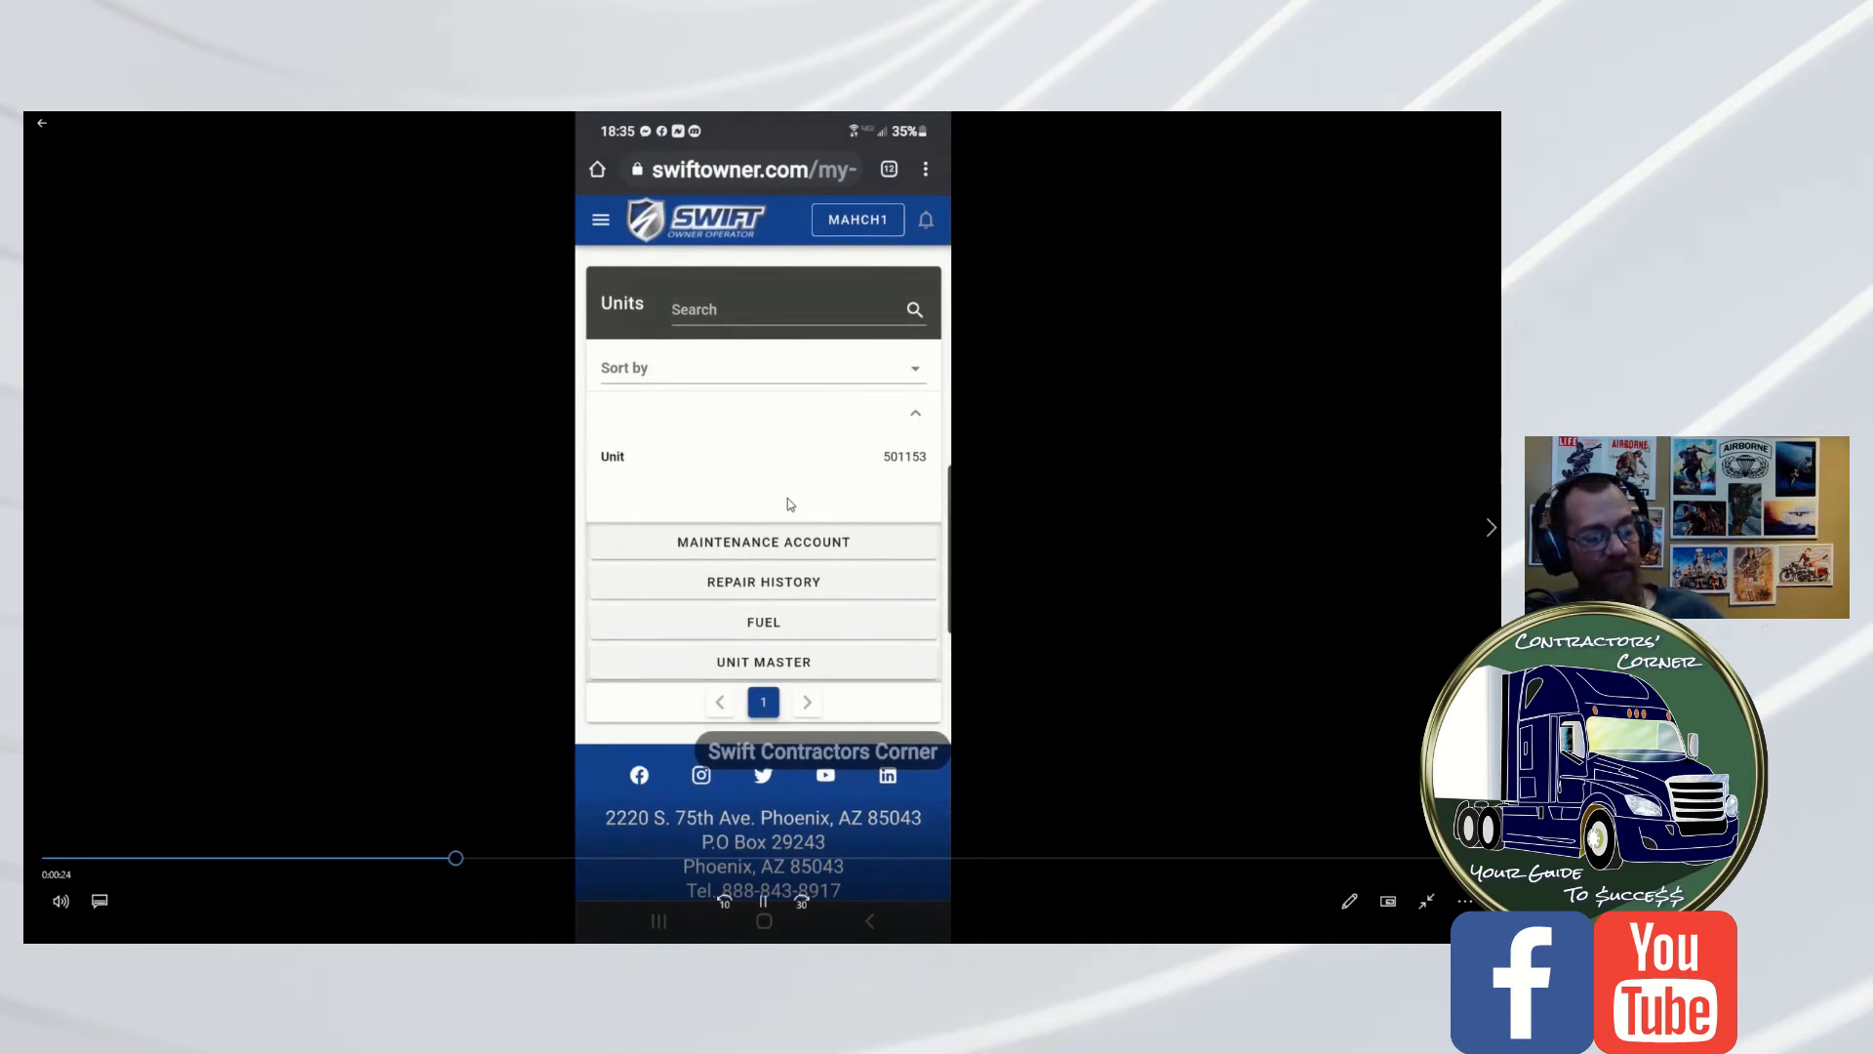
Continue the recording from the Units page into unit 501153's Repair History
left_click(762, 581)
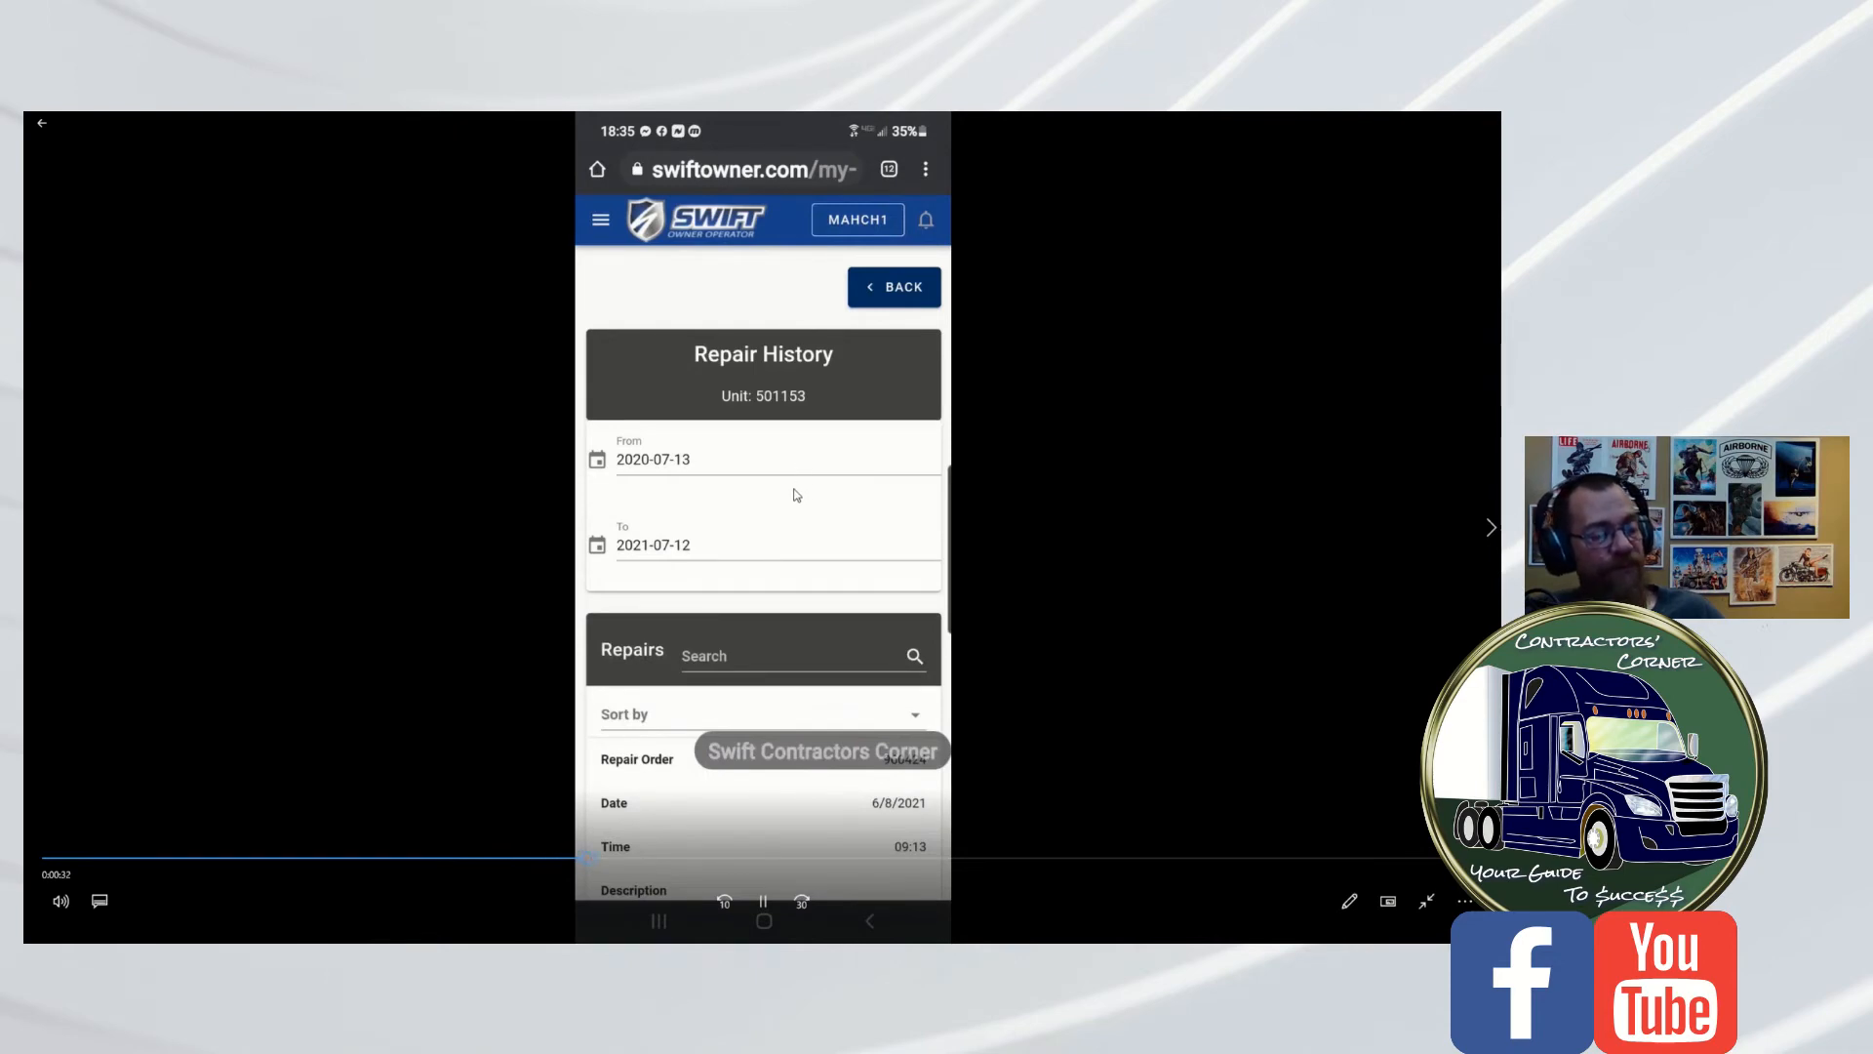
Watch the phone print repair order 960424, then pause as its invoice loads
scroll("down", 3)
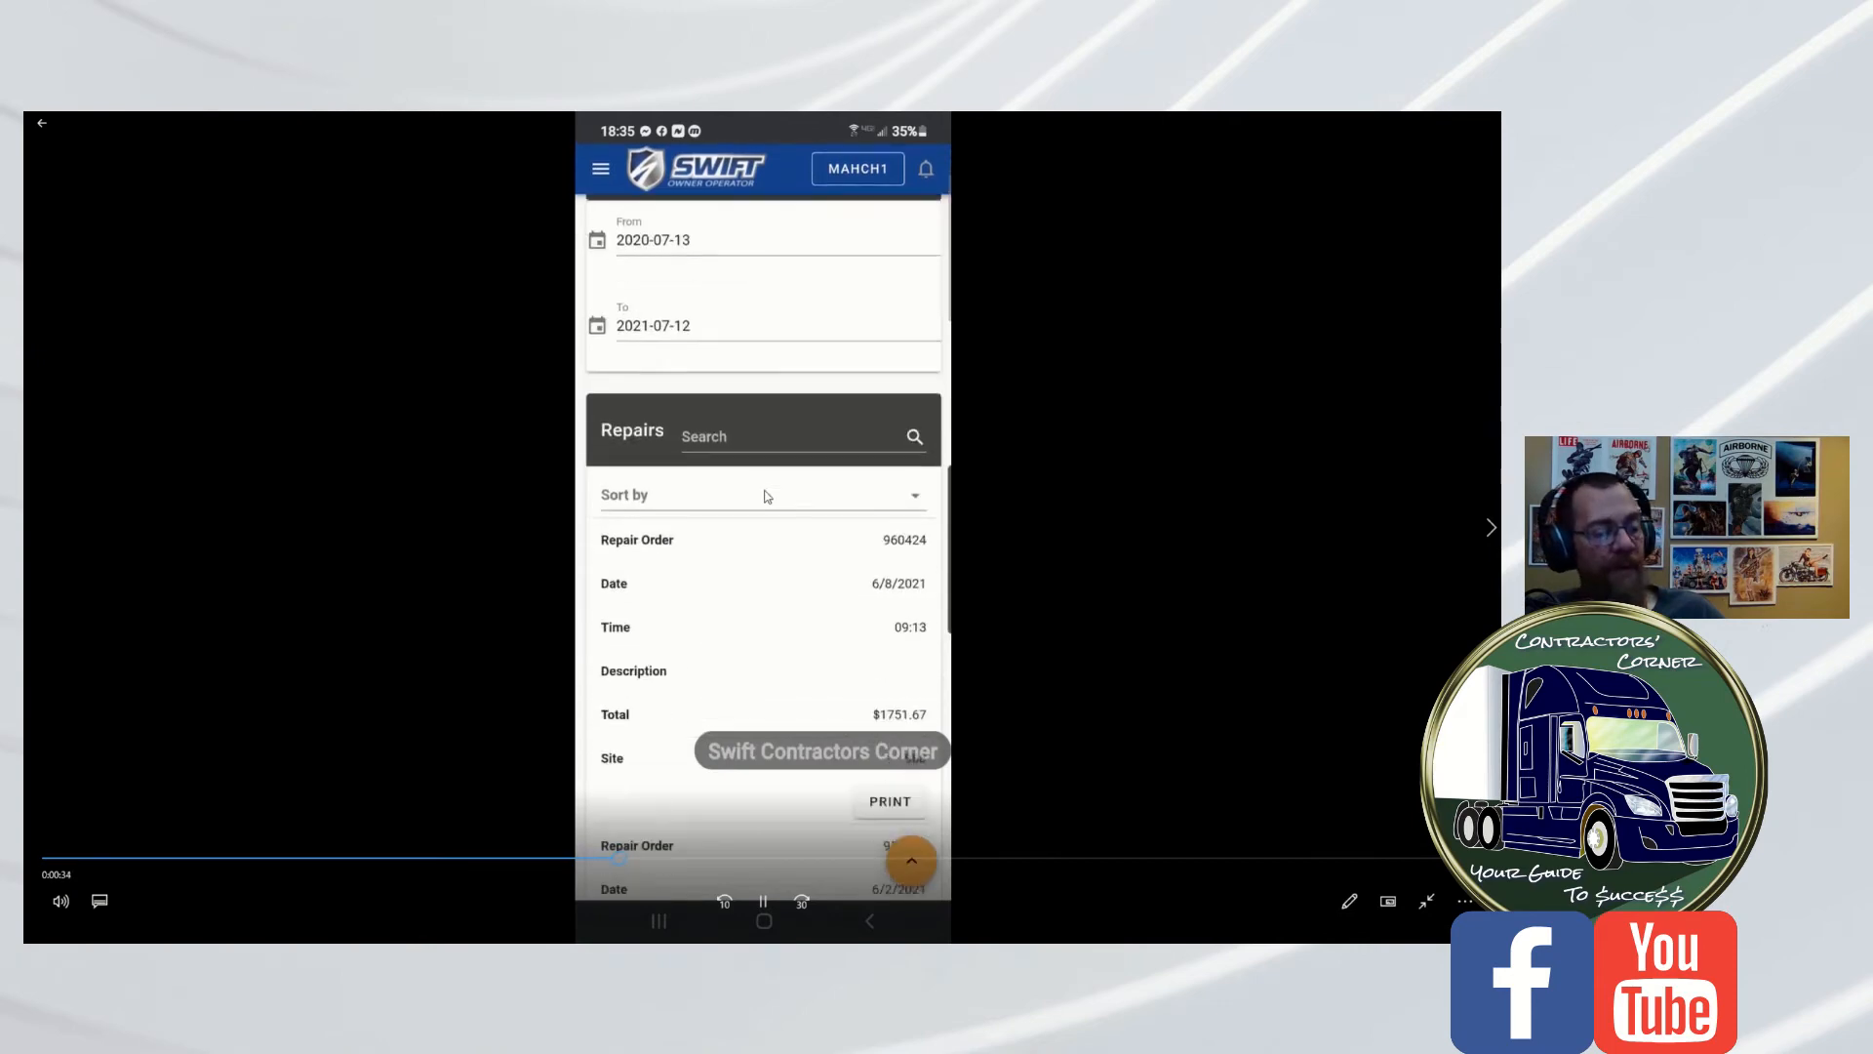
scroll("down", 3)
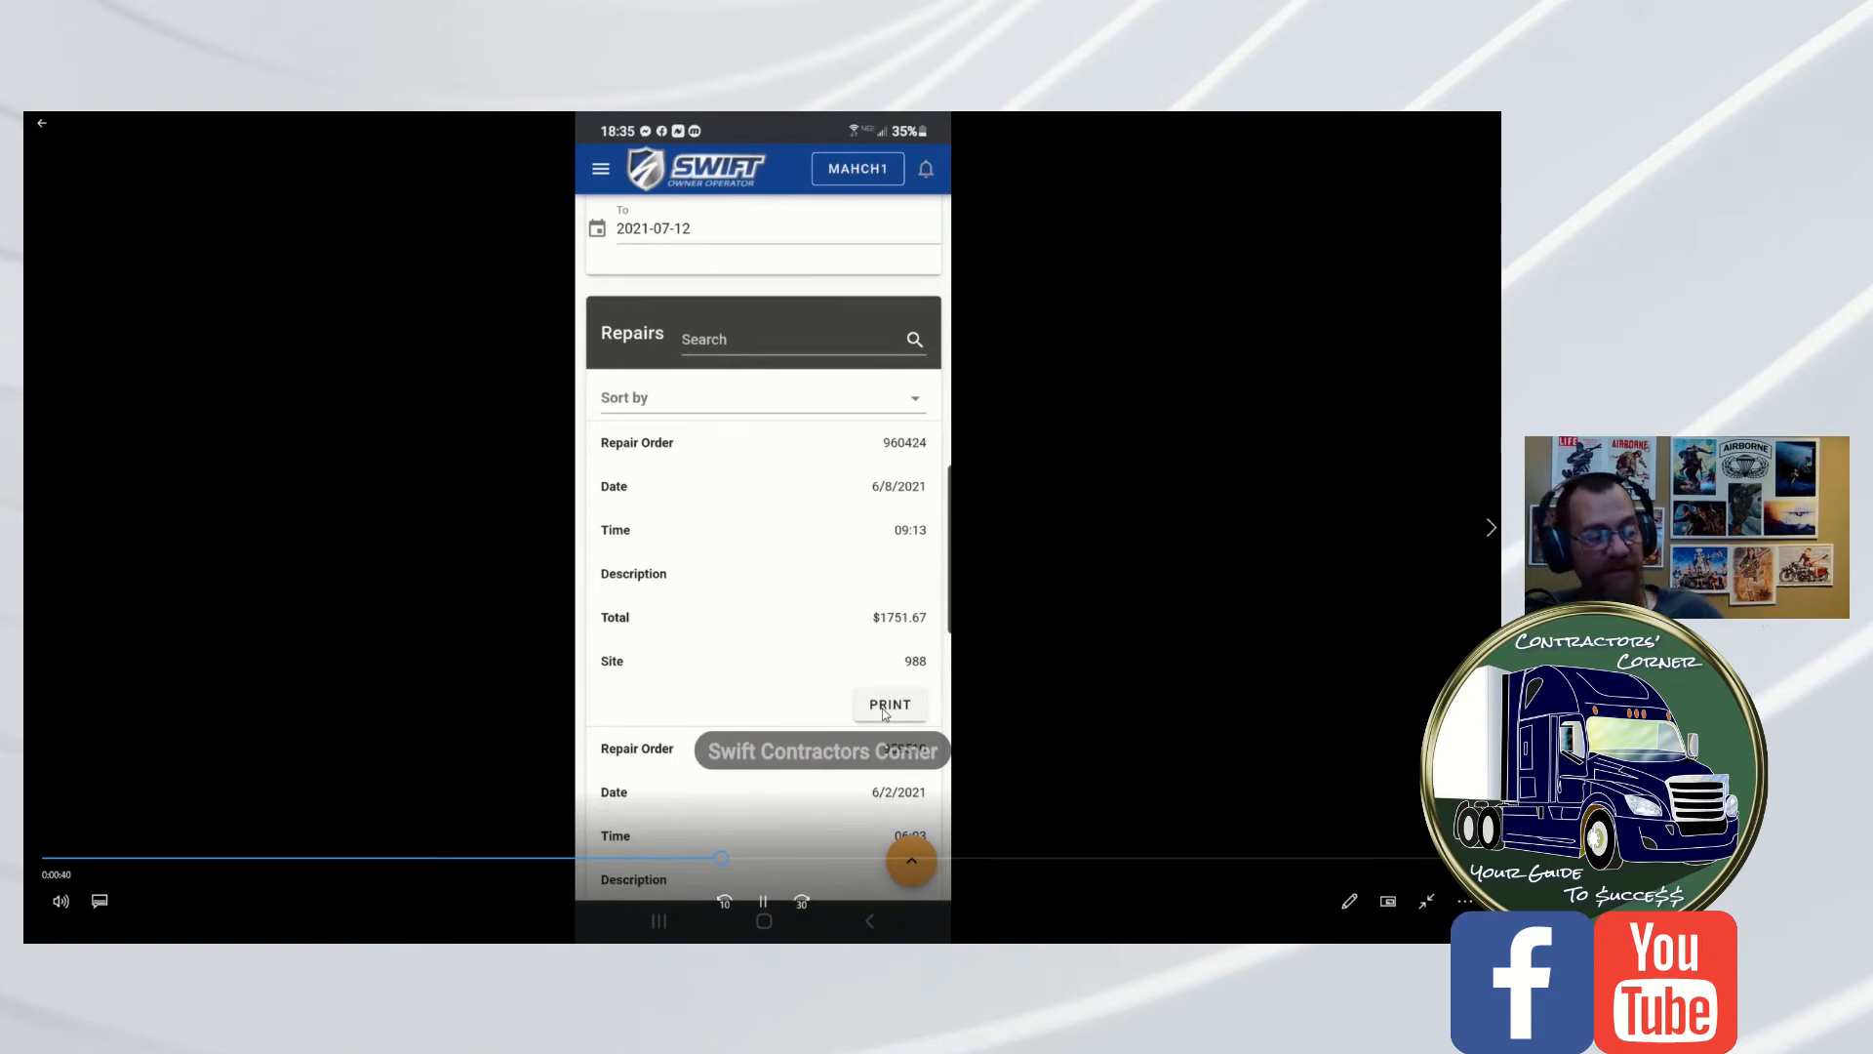
left_click(889, 703)
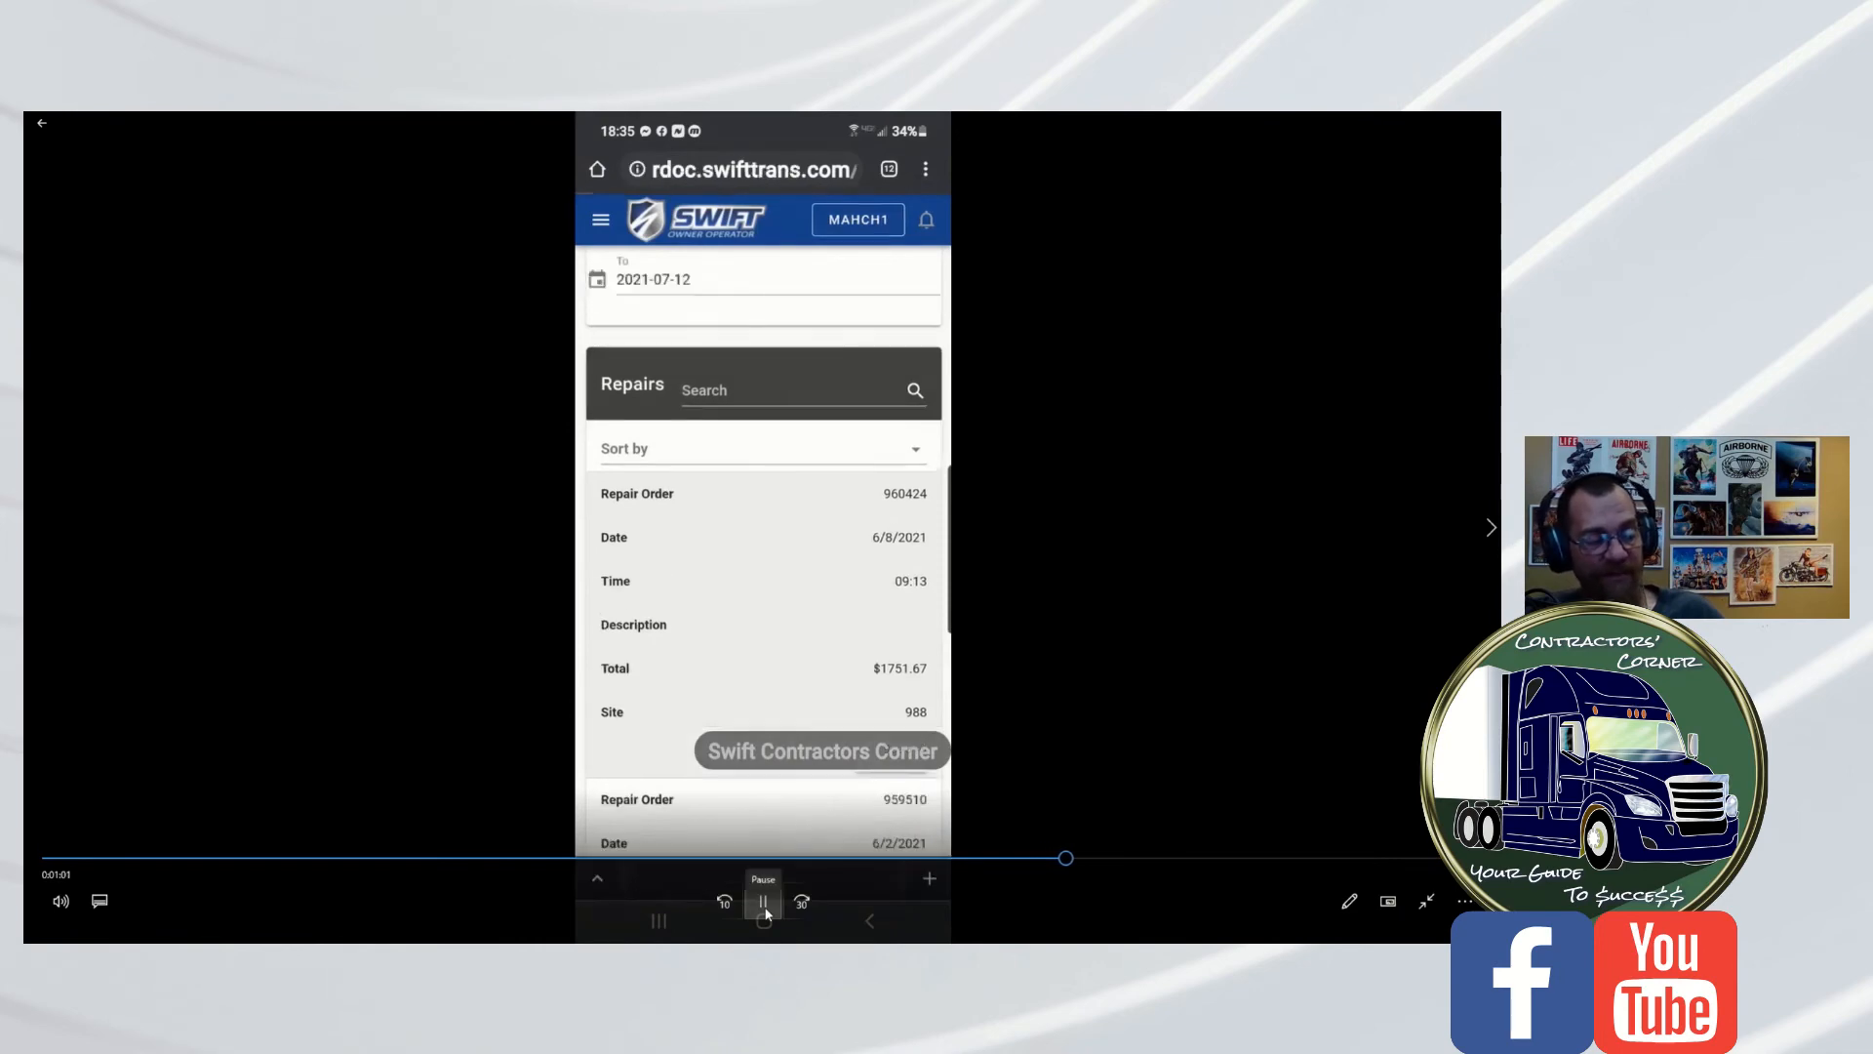
left_click(762, 901)
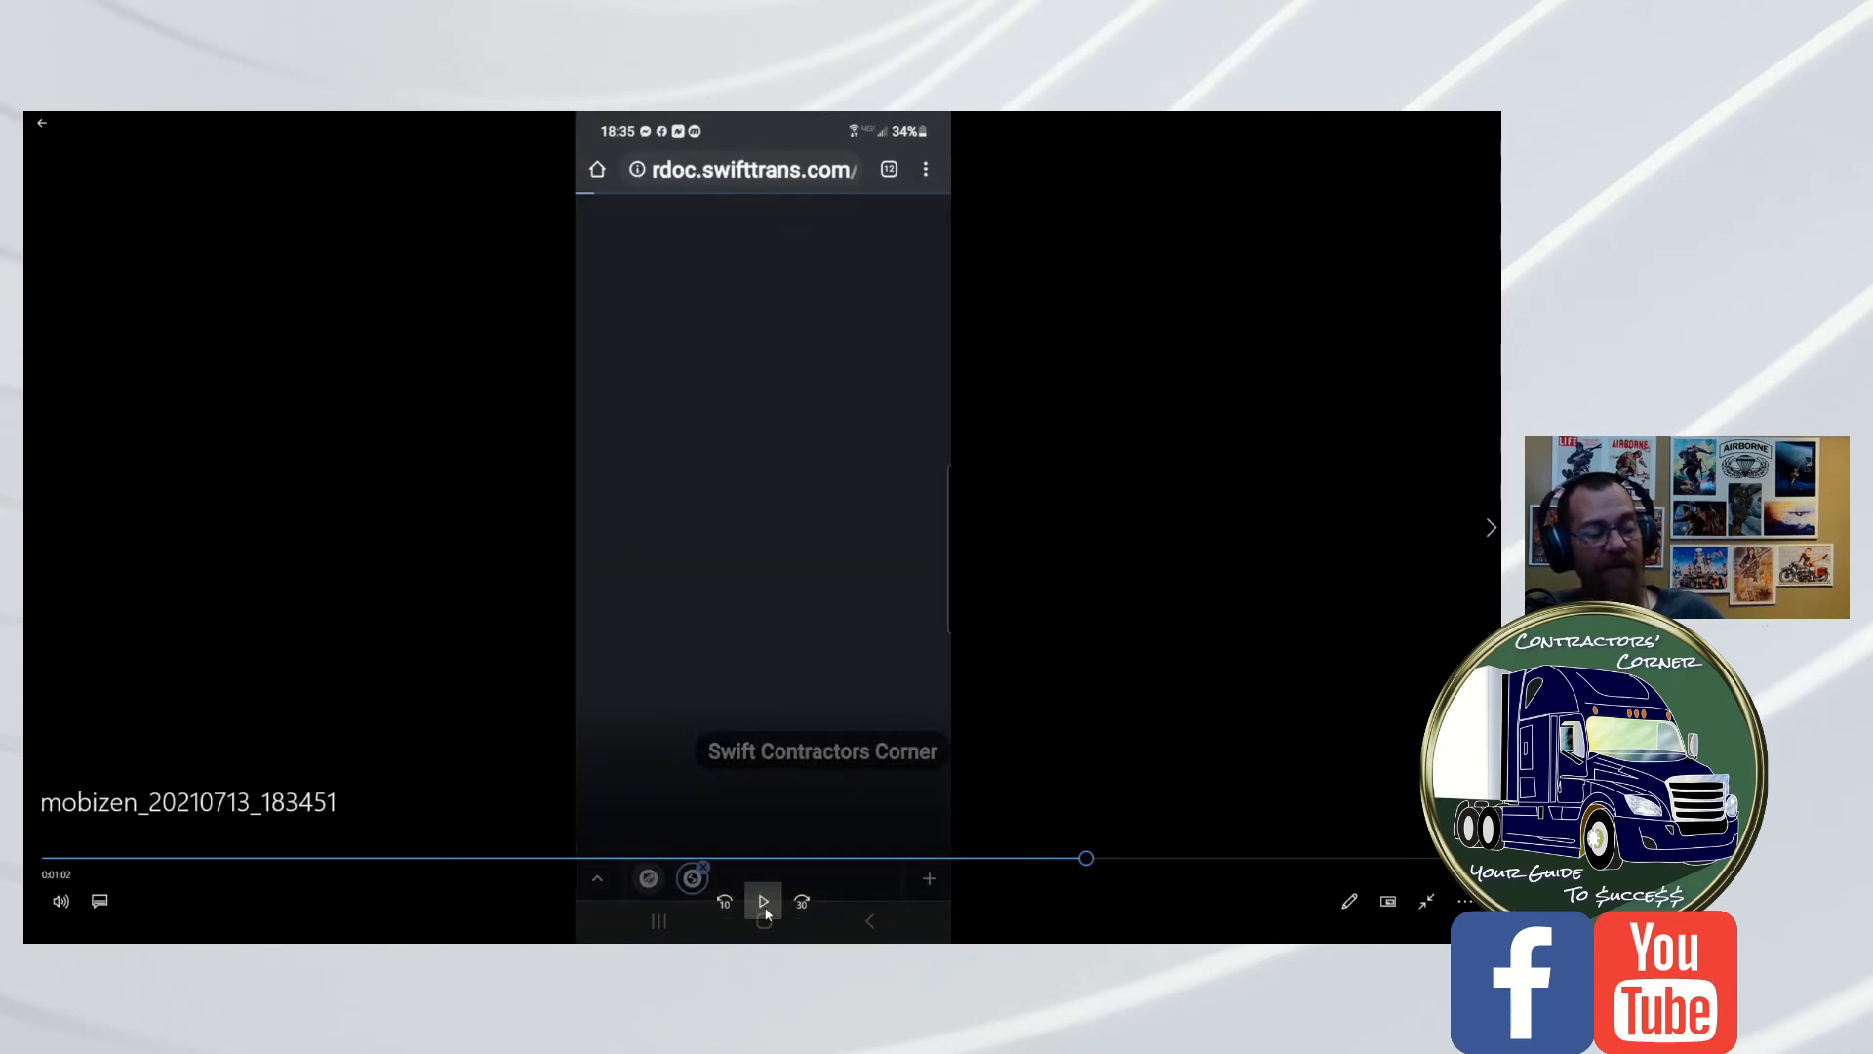